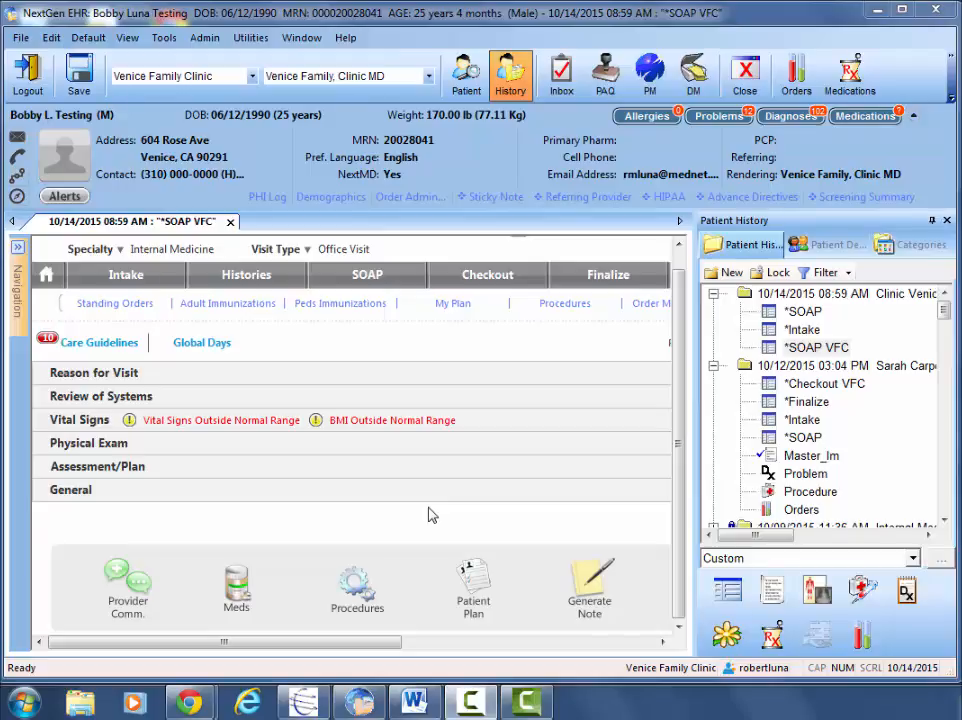
mouse_move(420, 518)
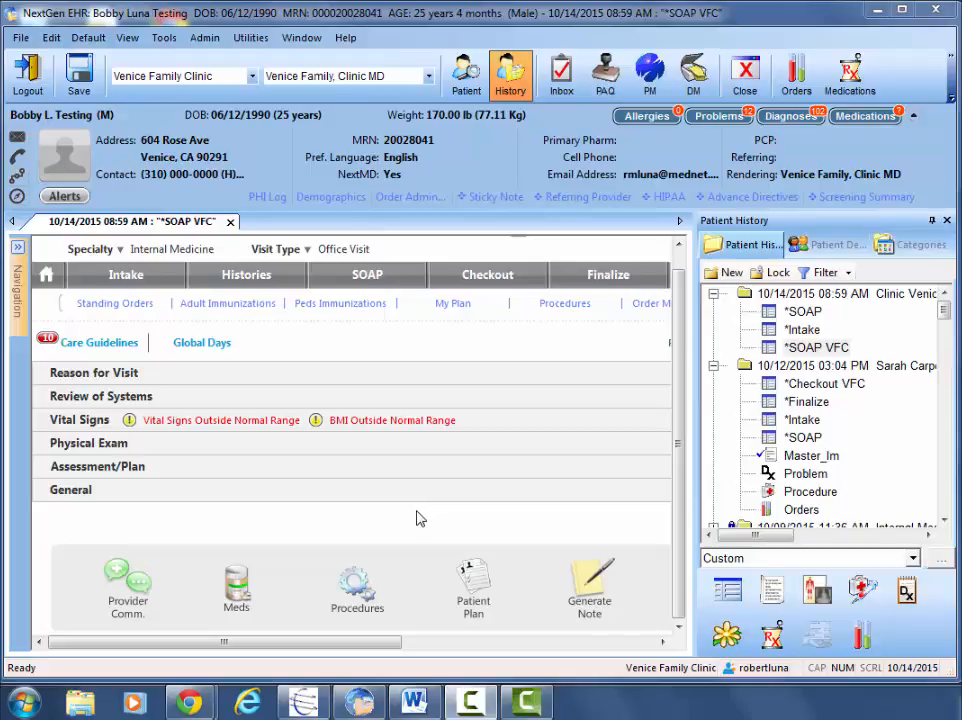
mouse_move(108, 372)
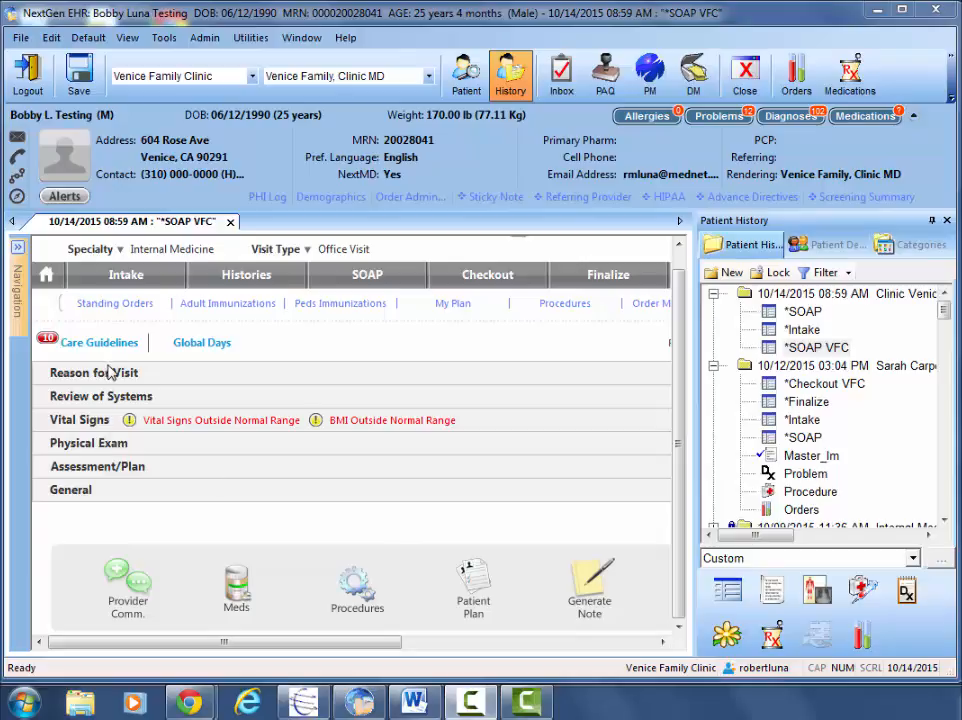
mouse_move(143, 381)
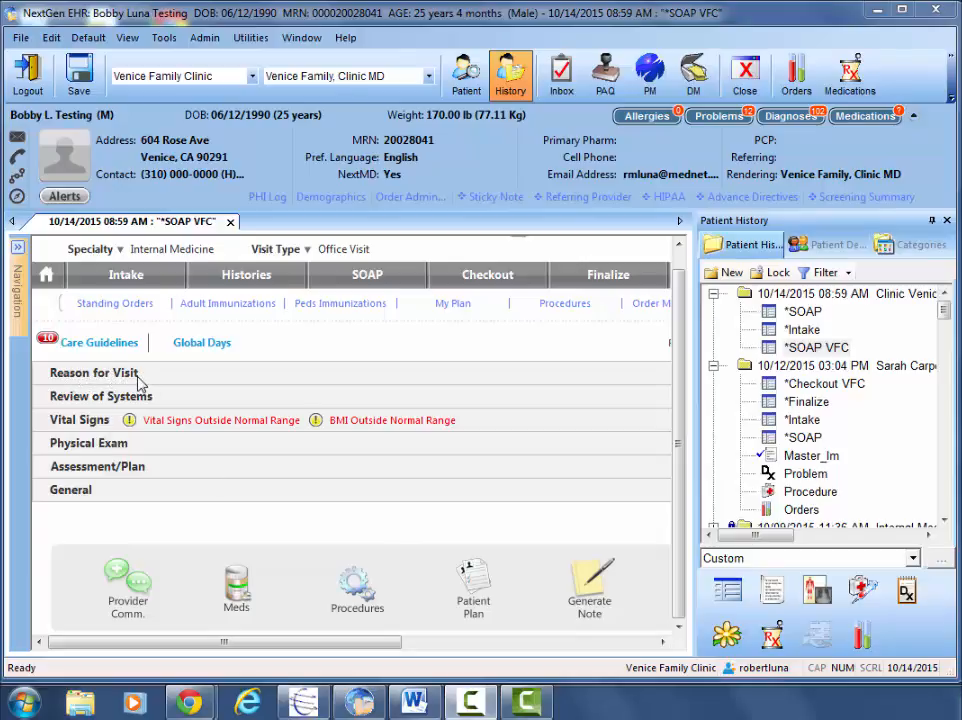
mouse_move(175, 382)
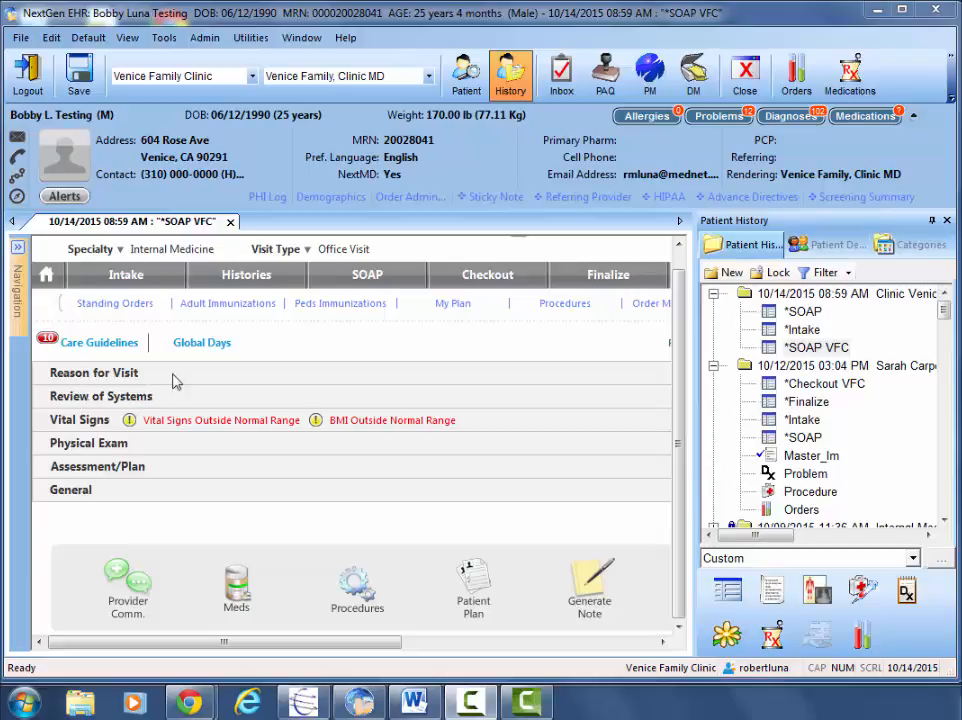
mouse_move(174, 396)
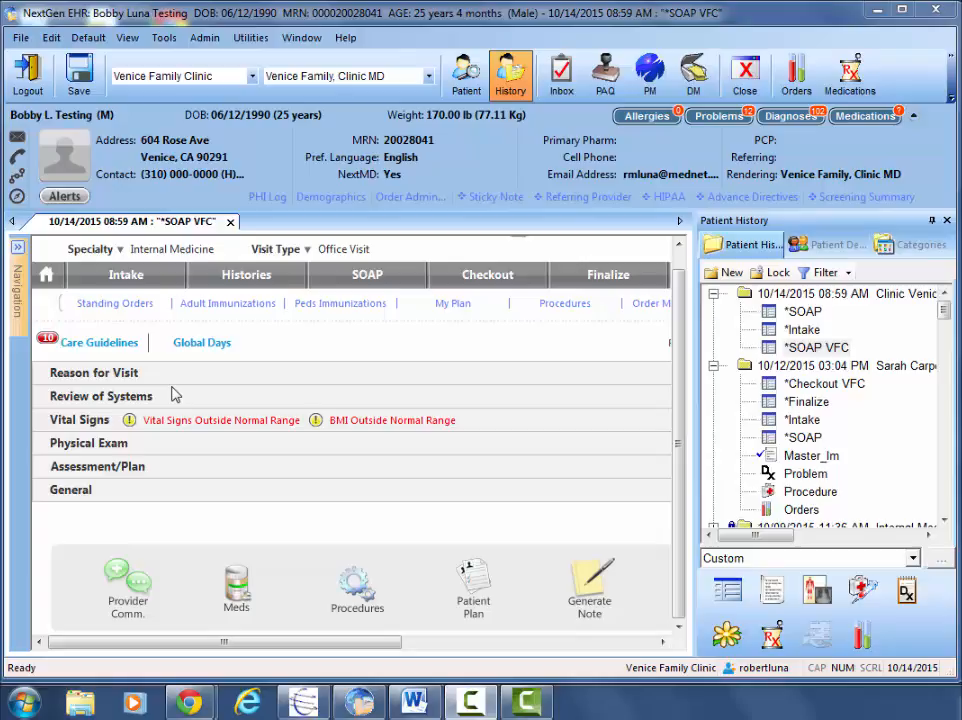
mouse_move(350, 363)
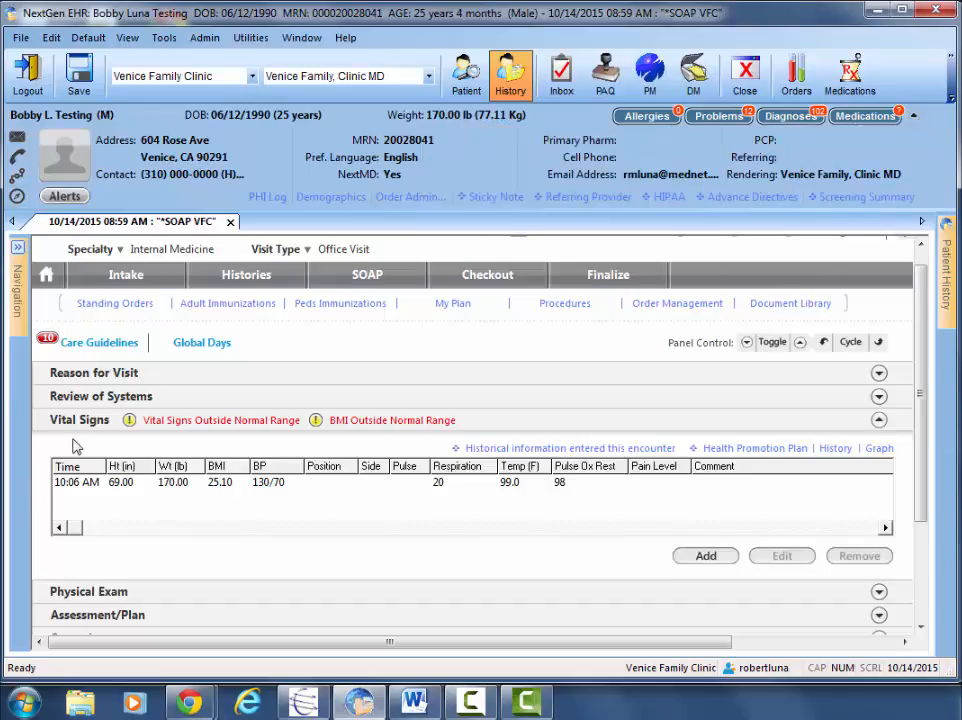
mouse_move(845, 450)
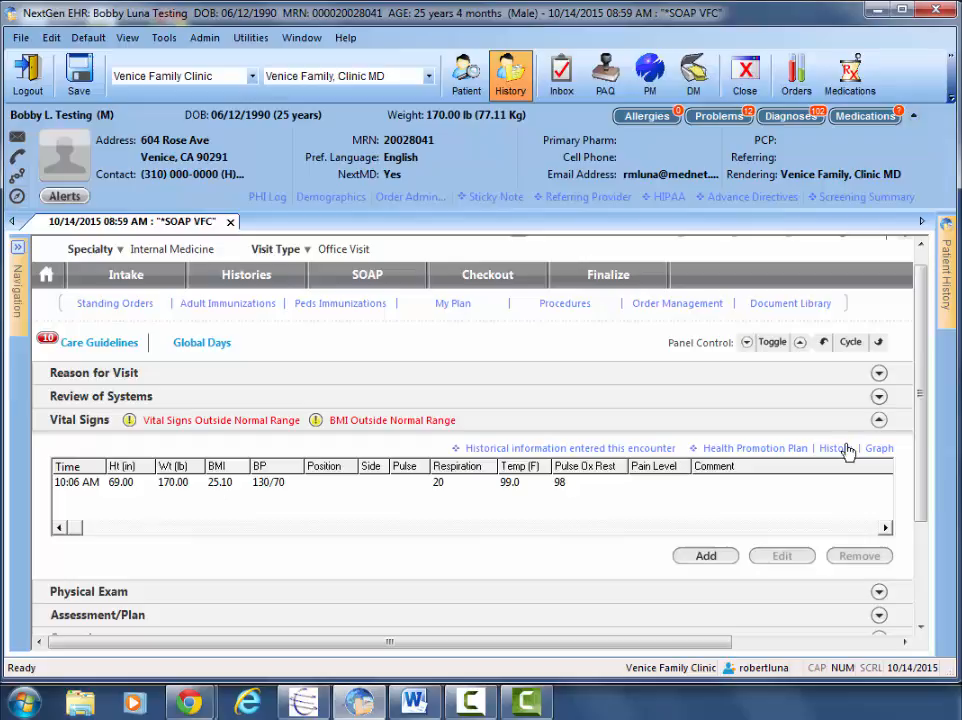
left_click(833, 448)
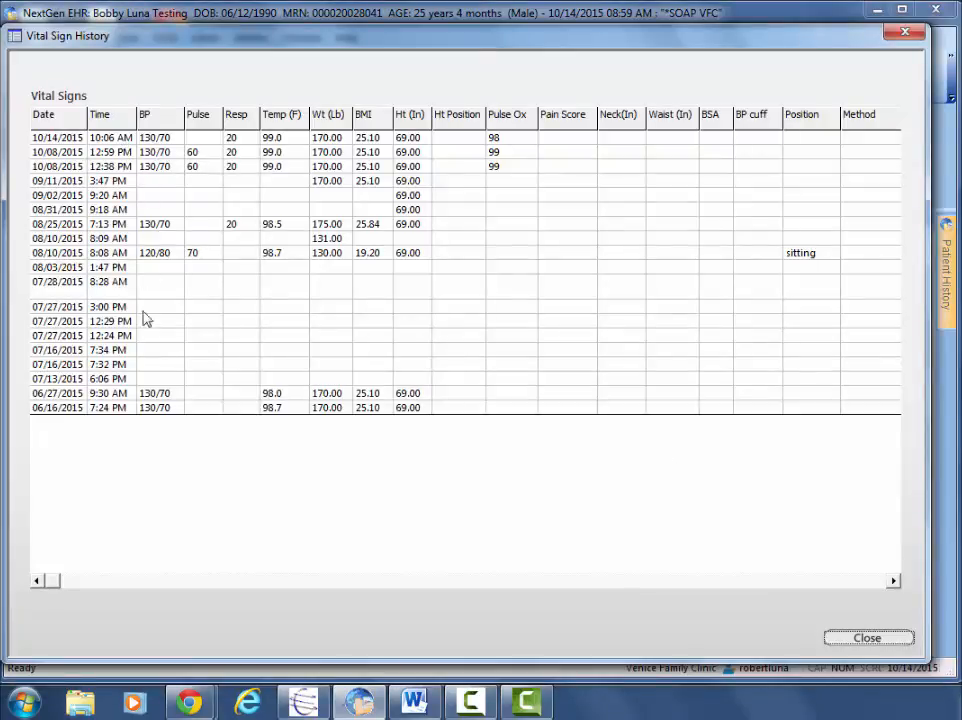
left_click(867, 637)
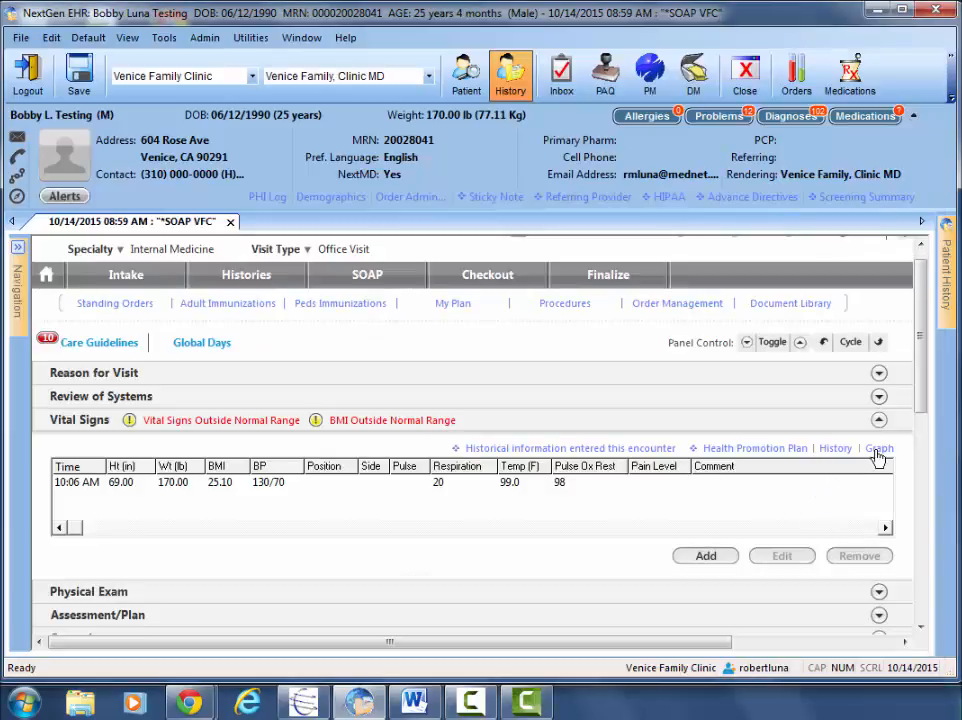
left_click(878, 448)
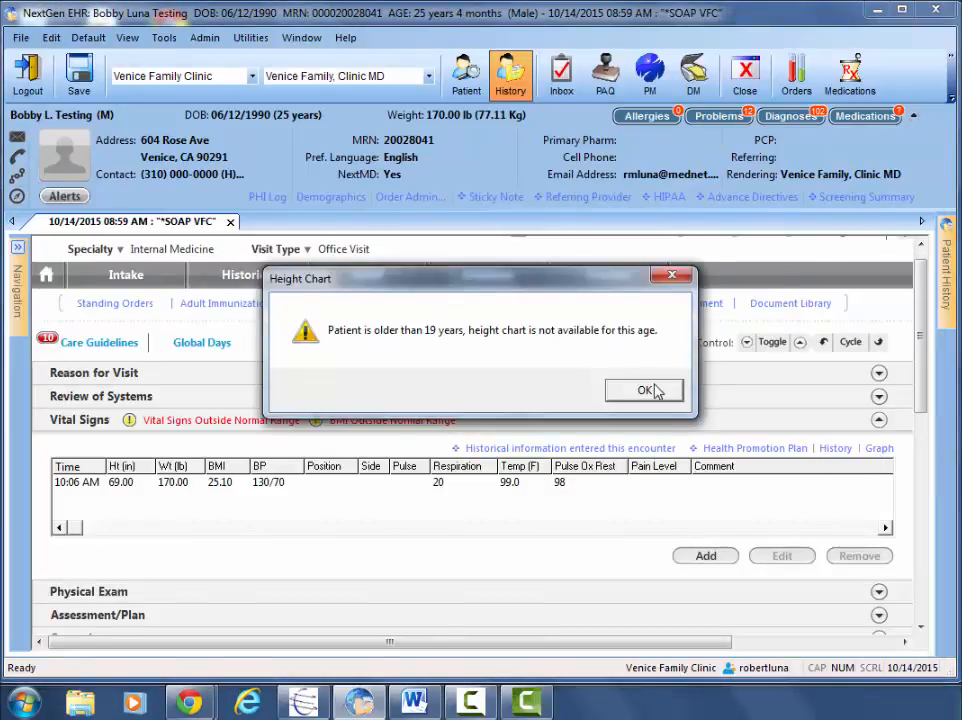
left_click(644, 390)
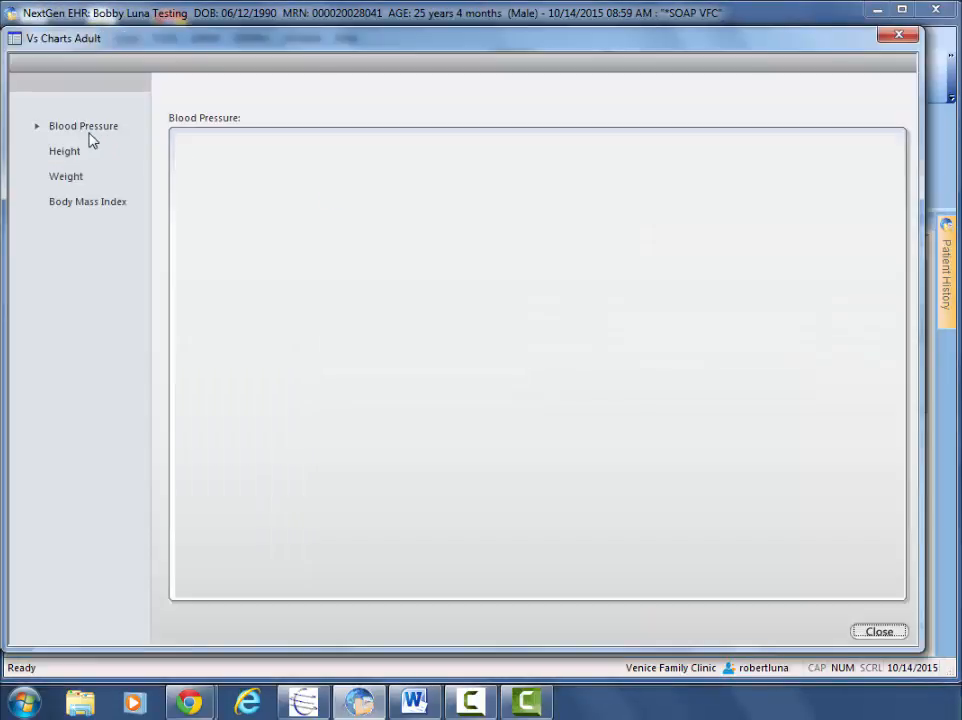
left_click(83, 125)
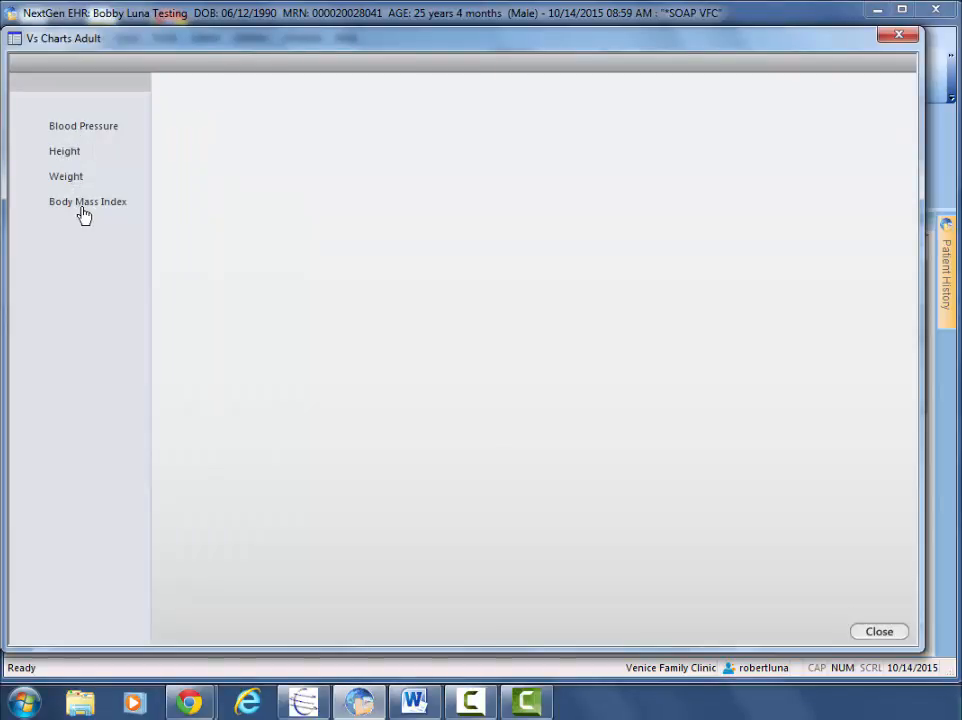
left_click(878, 631)
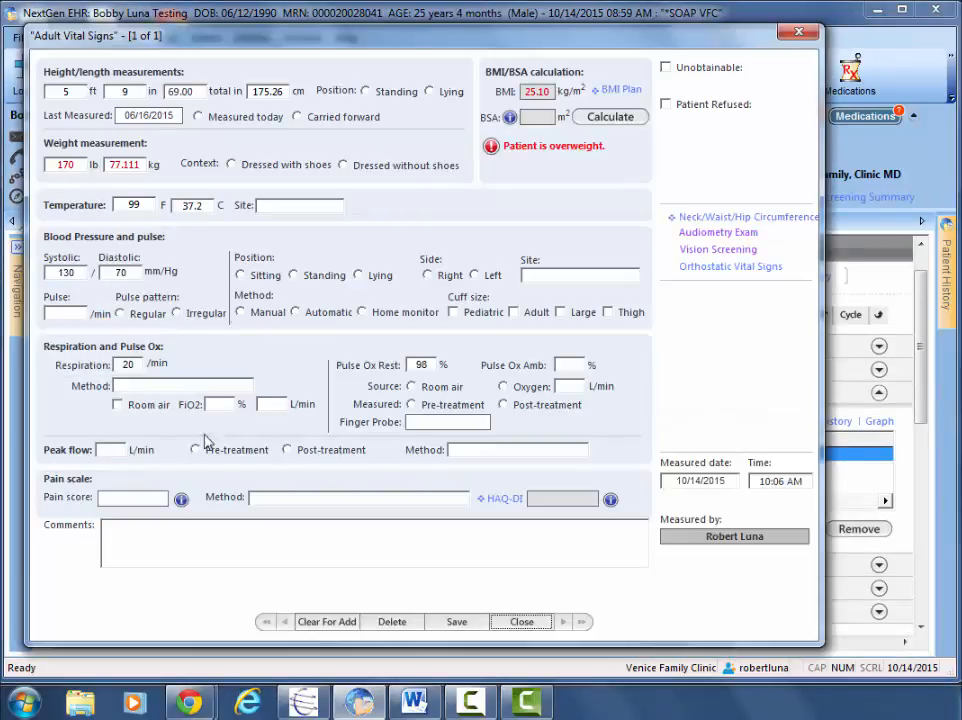
mouse_move(770, 237)
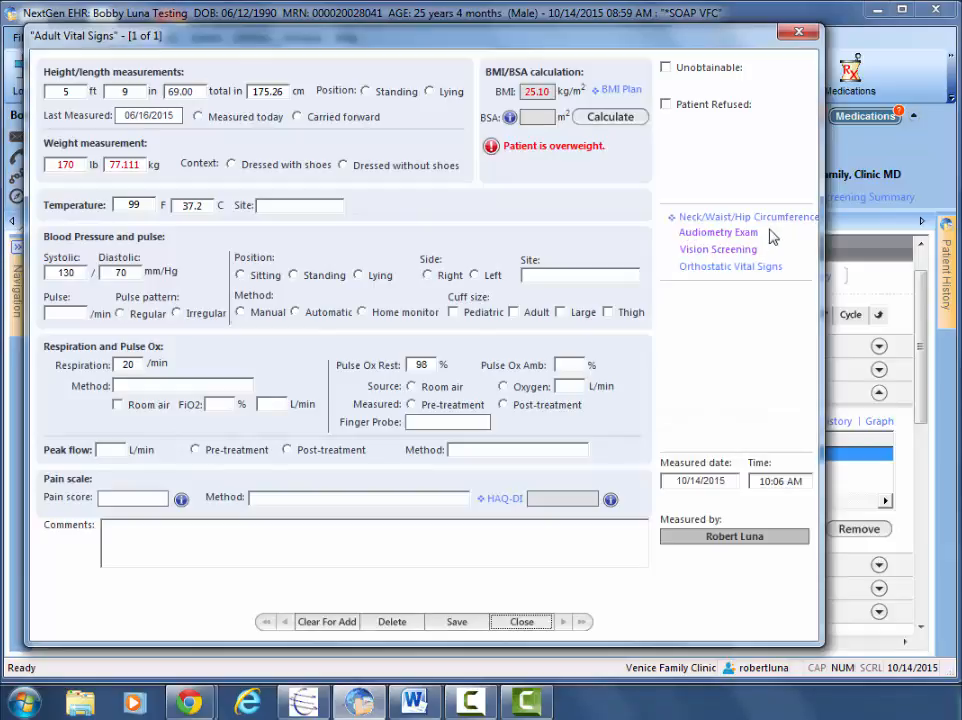
mouse_move(718, 249)
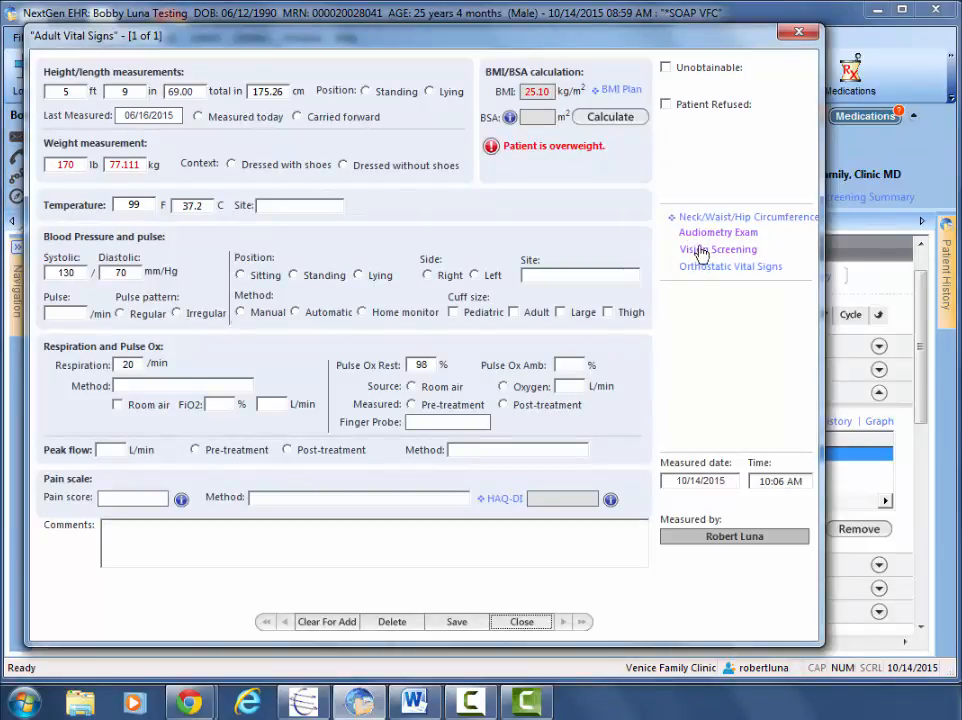
mouse_move(717, 232)
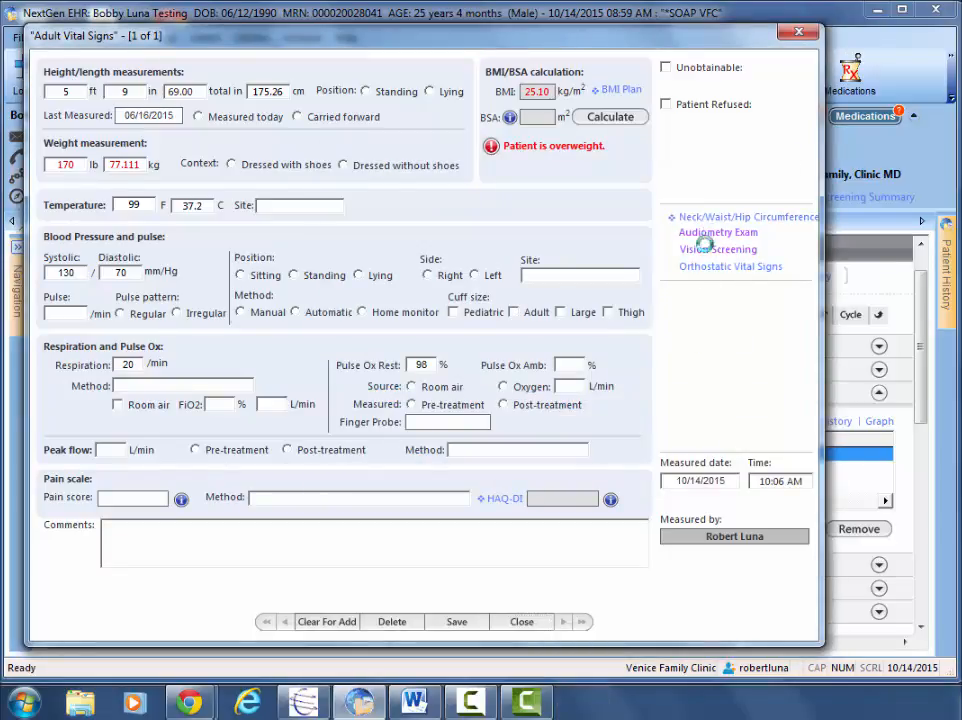
left_click(718, 232)
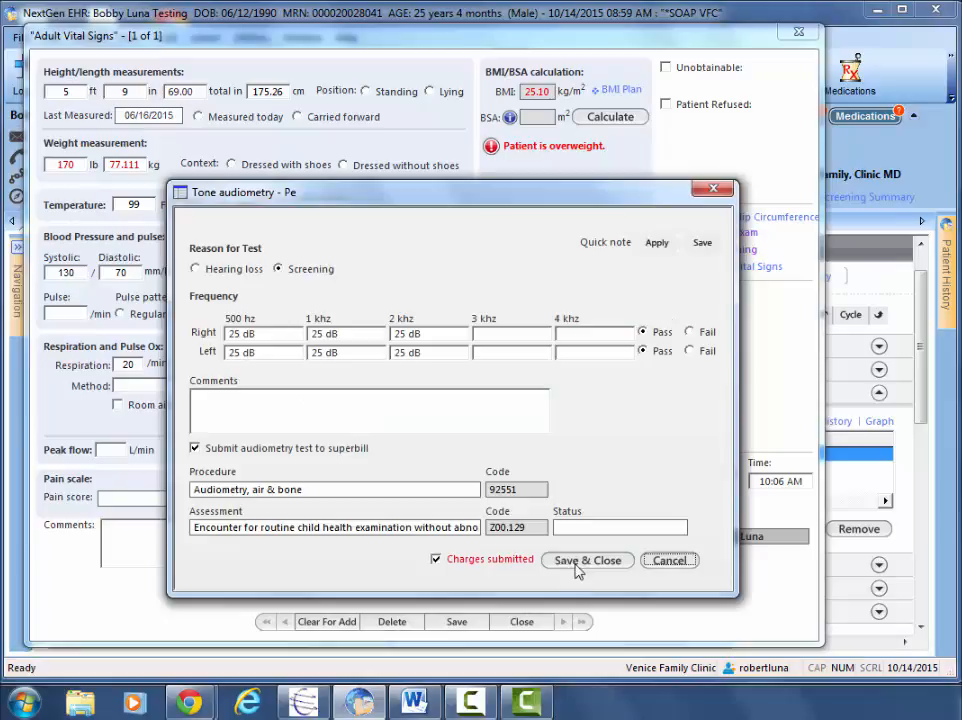
left_click(587, 560)
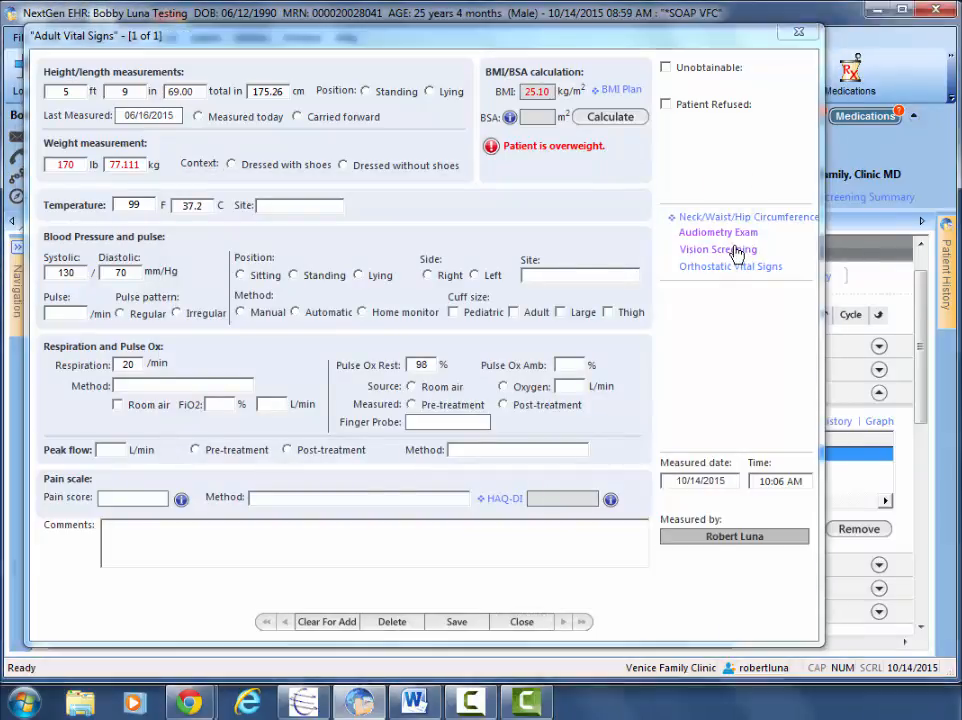
left_click(716, 249)
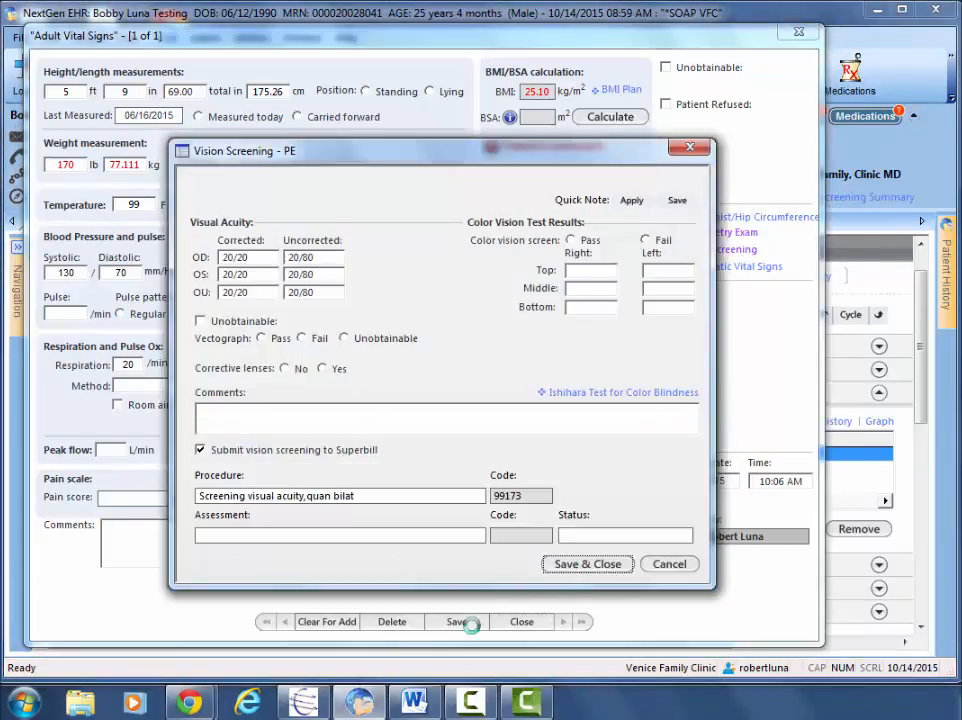
left_click(588, 564)
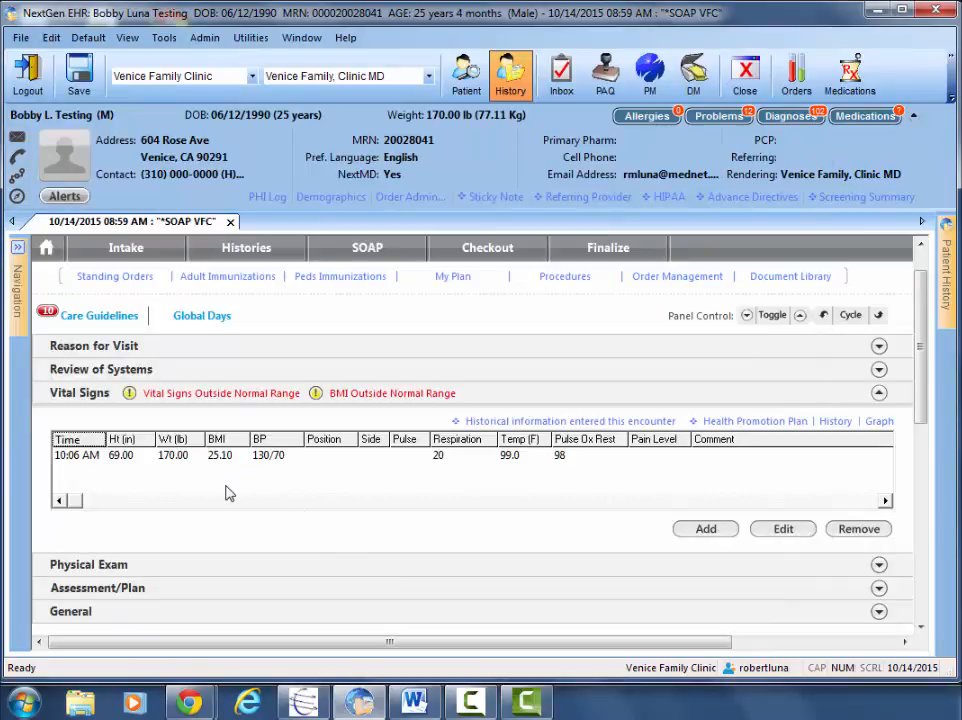
mouse_move(220, 480)
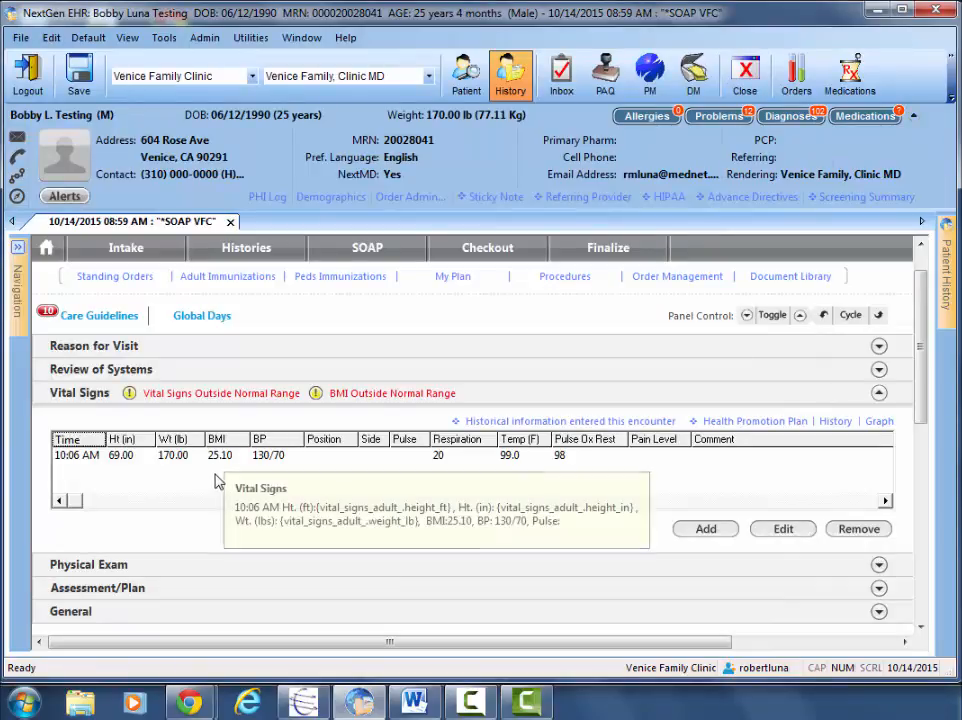
mouse_move(290, 543)
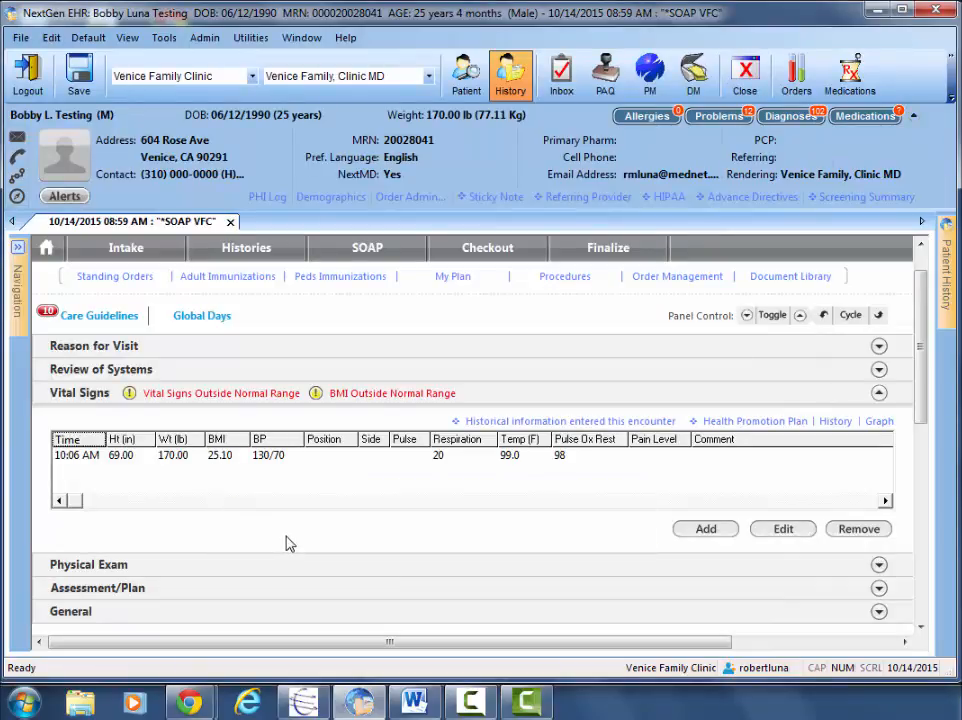
mouse_move(588, 554)
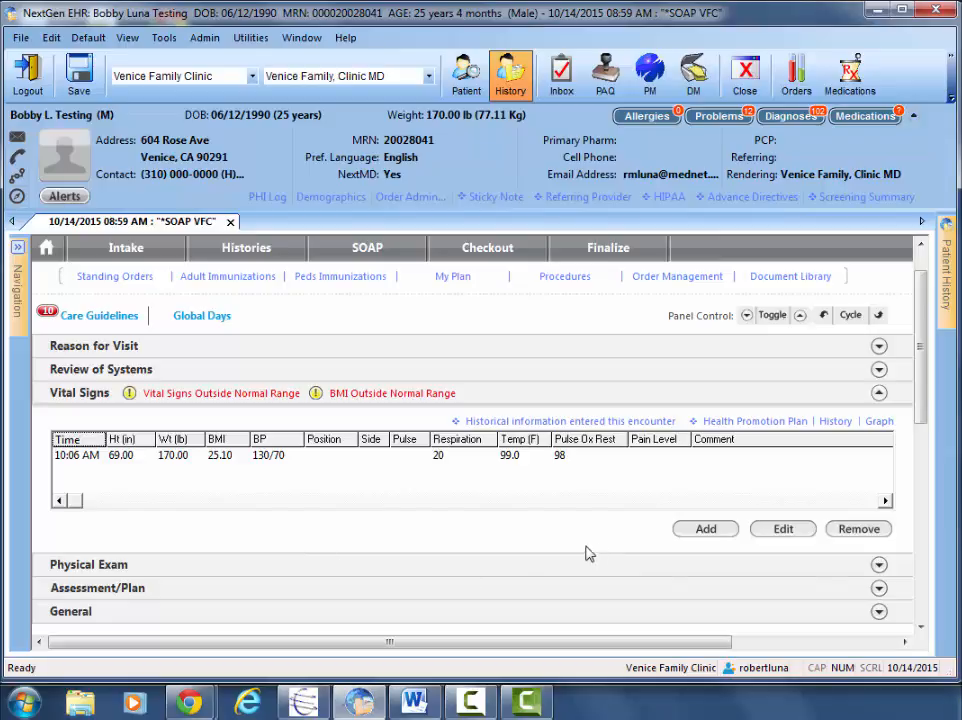
Step: Start a new vital signs entry for the repeat 135/70 blood pressure at 10:20 AM
left_click(706, 528)
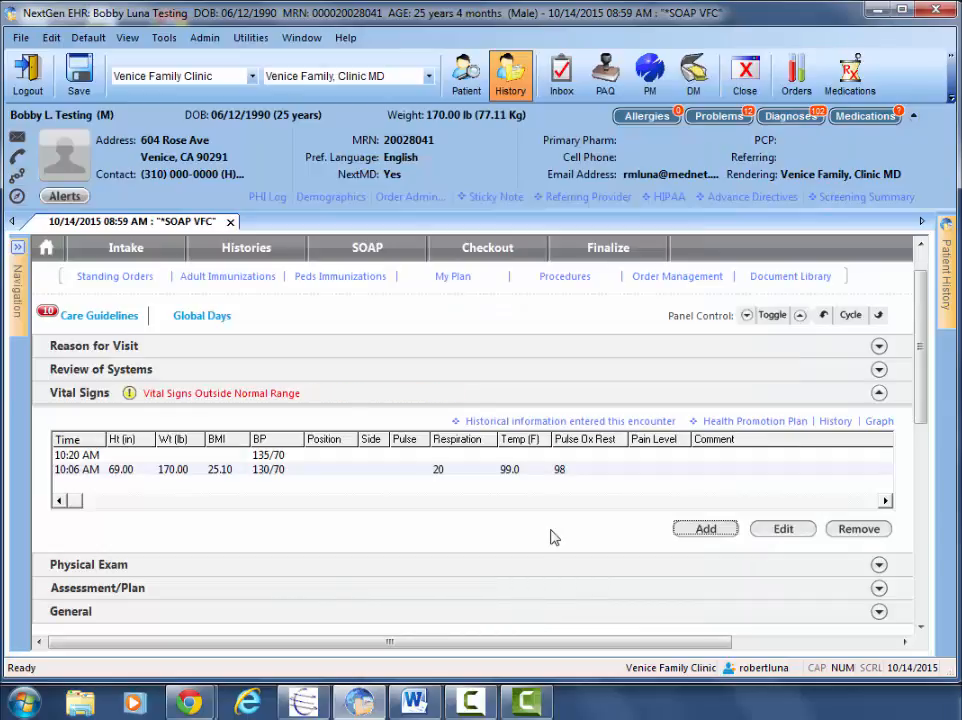
mouse_move(266, 482)
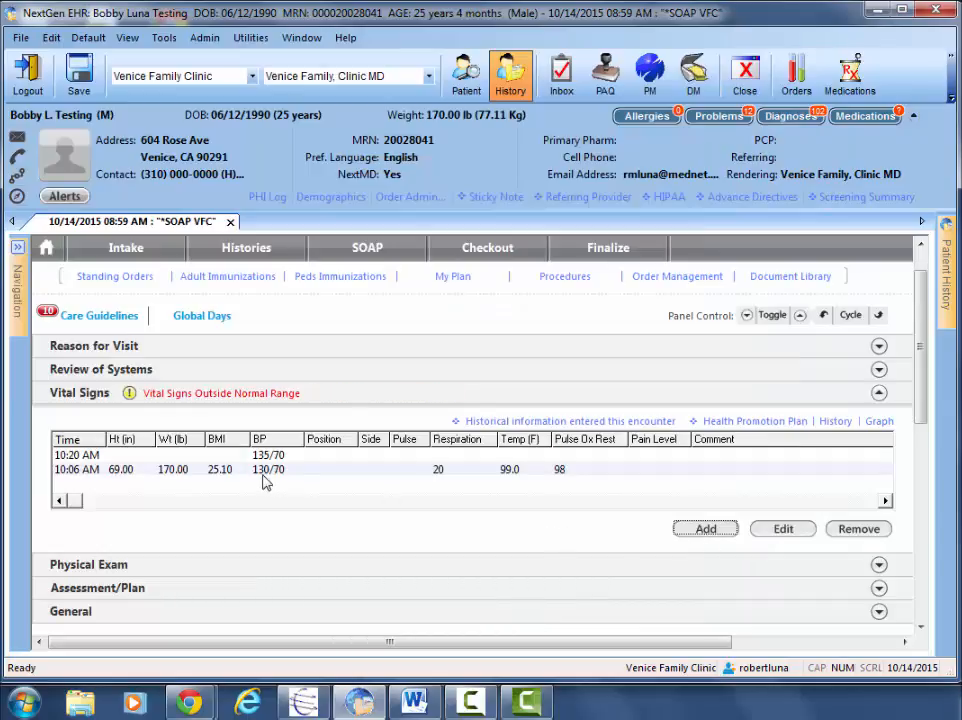
mouse_move(155, 409)
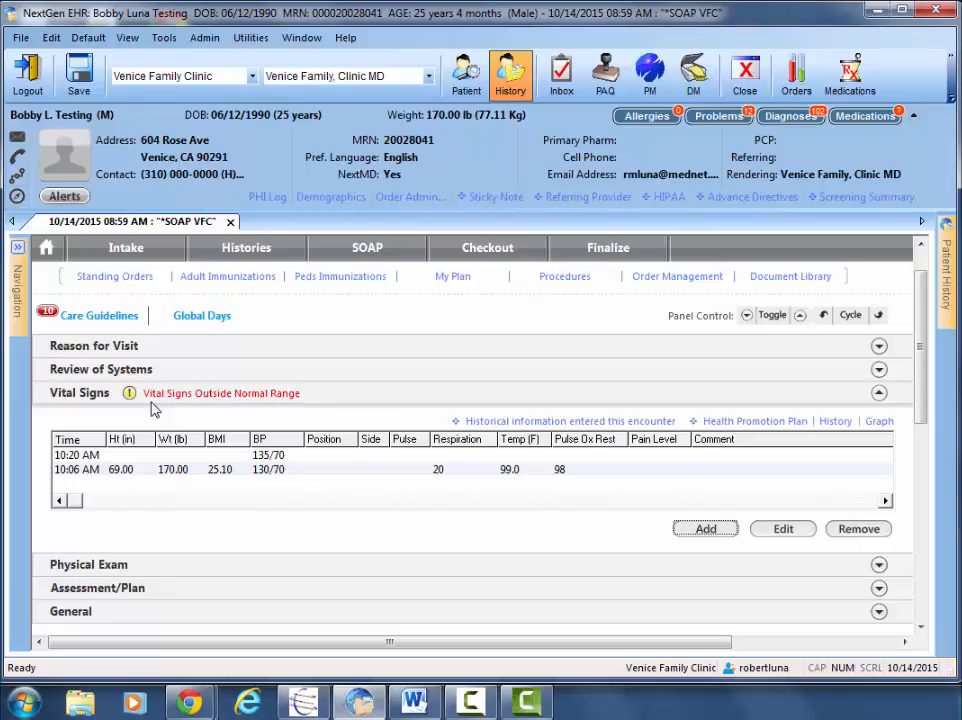
mouse_move(177, 500)
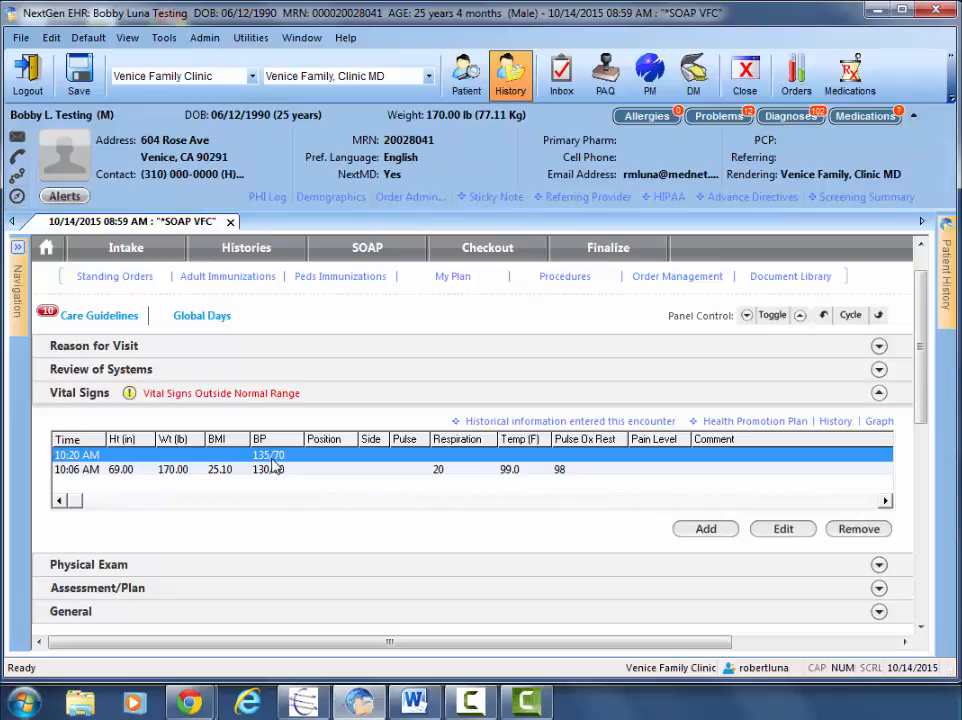
mouse_move(851, 535)
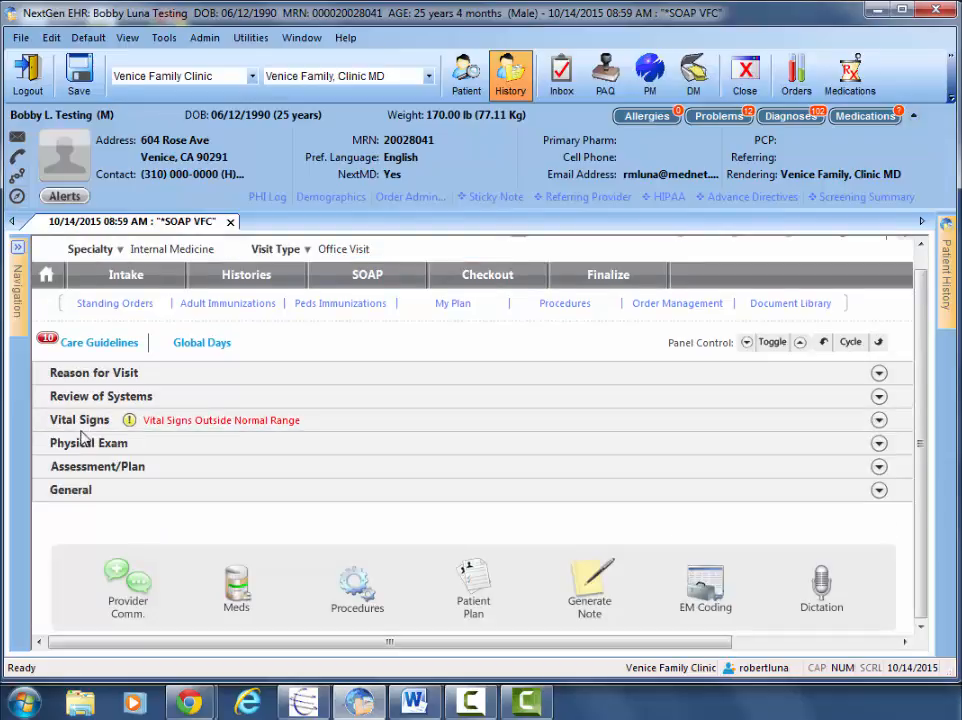
mouse_move(102, 450)
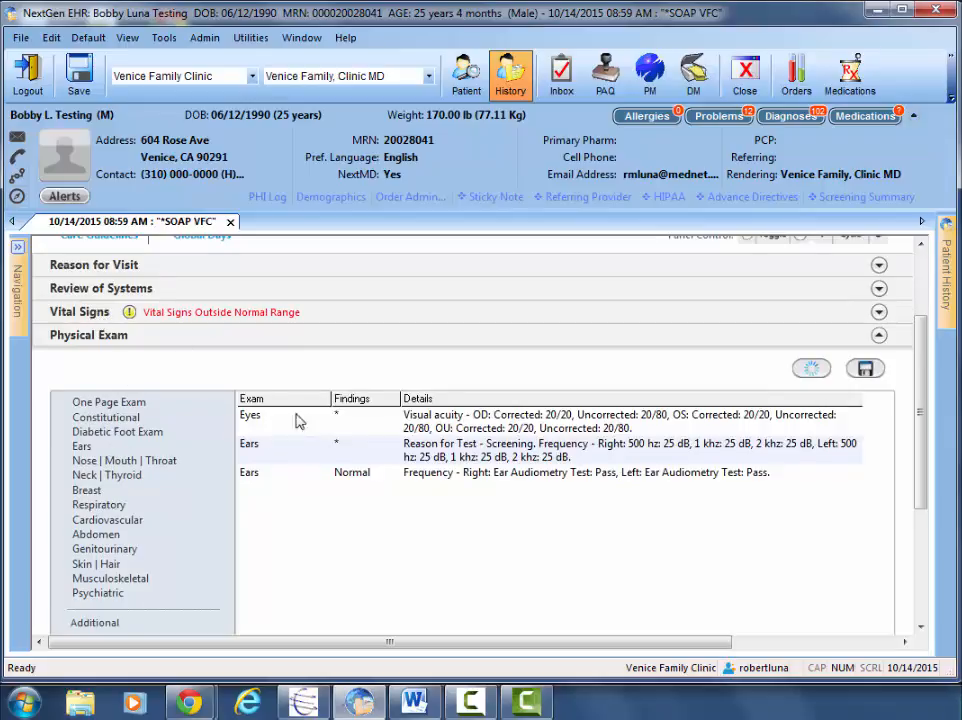
mouse_move(262, 472)
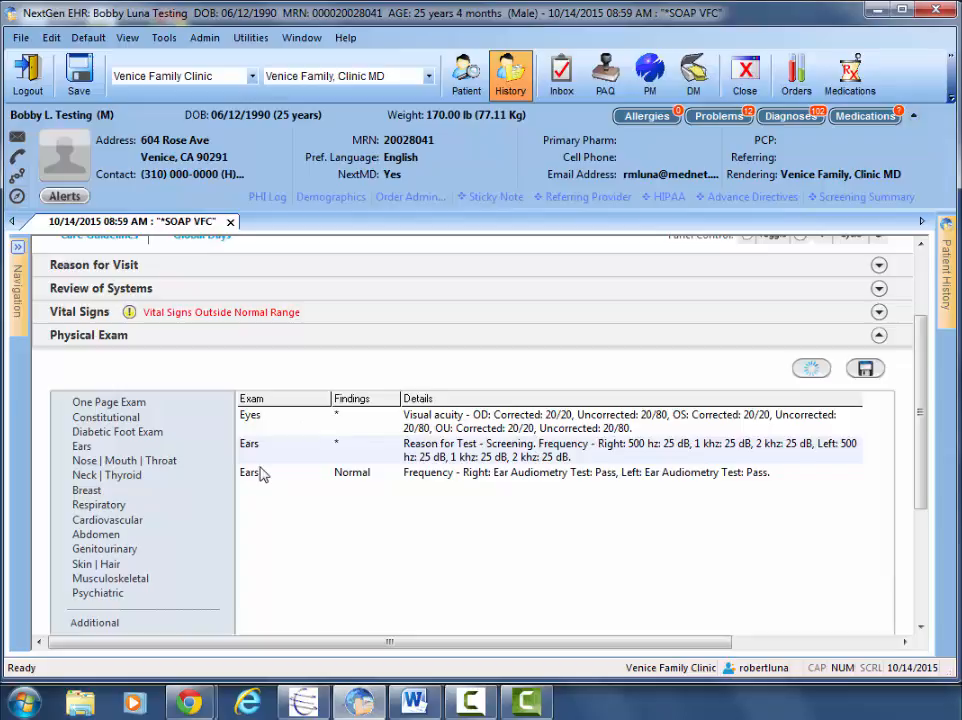
mouse_move(266, 474)
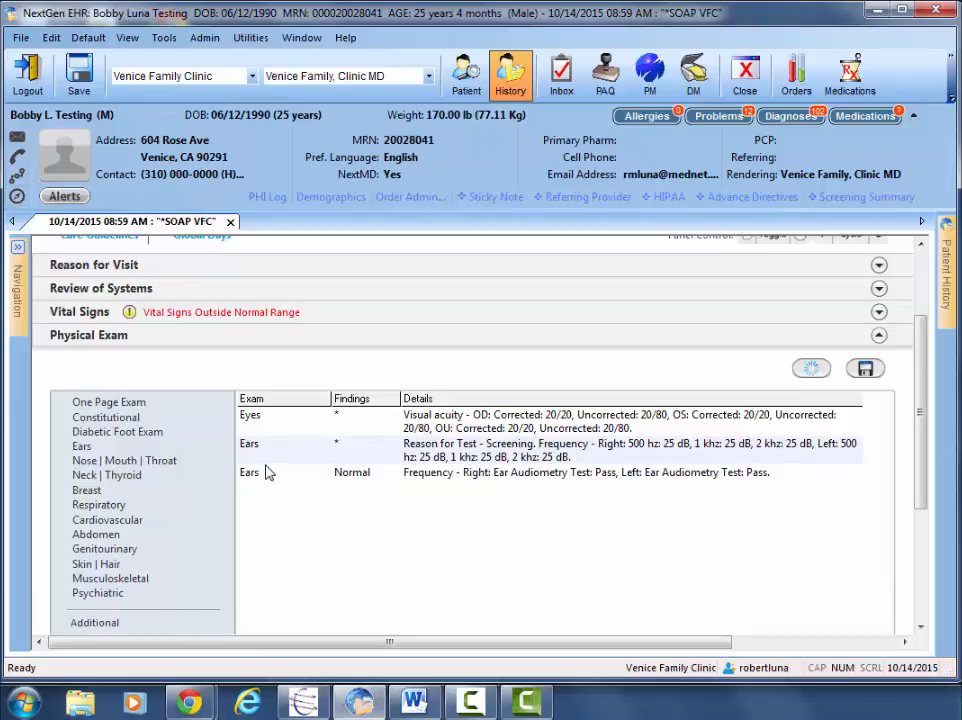
mouse_move(813, 458)
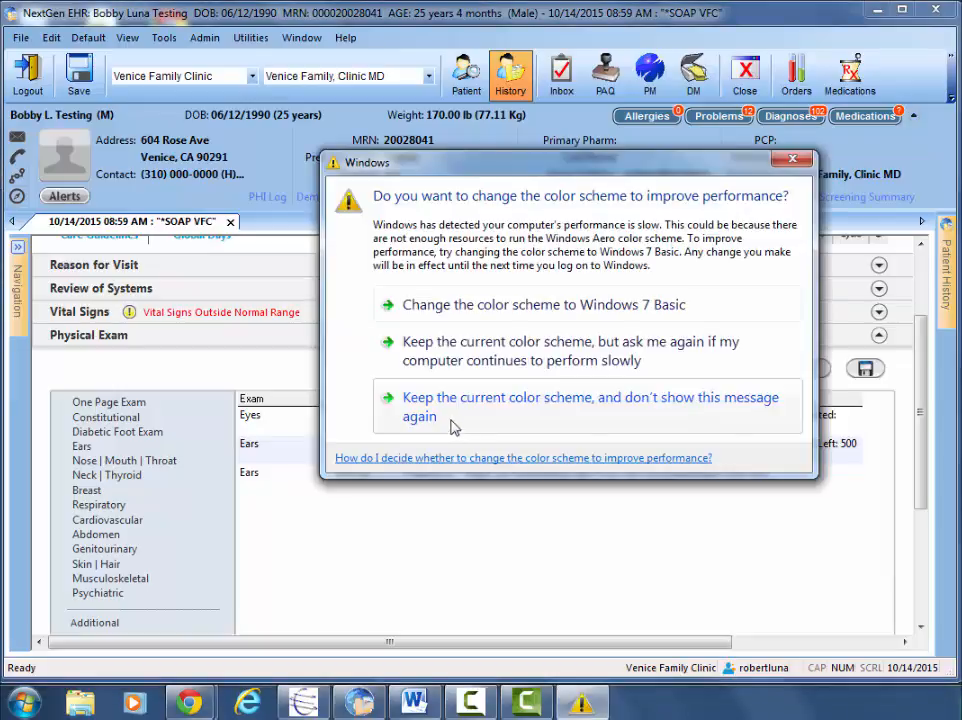
Step: Keep the current color scheme and stop showing the Windows performance warning
left_click(590, 406)
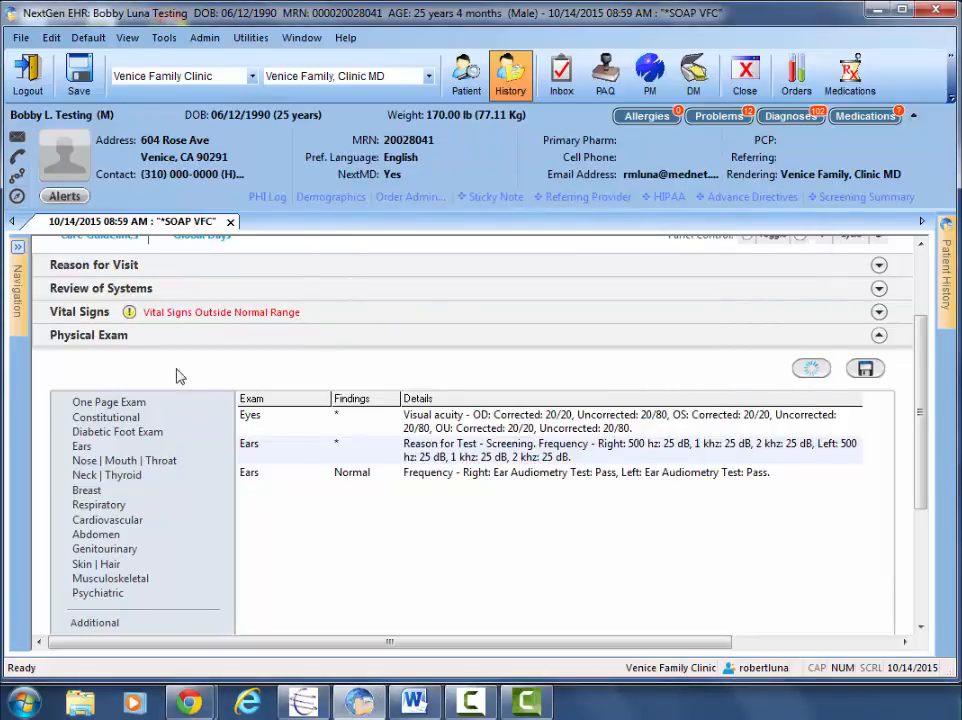
mouse_move(90, 407)
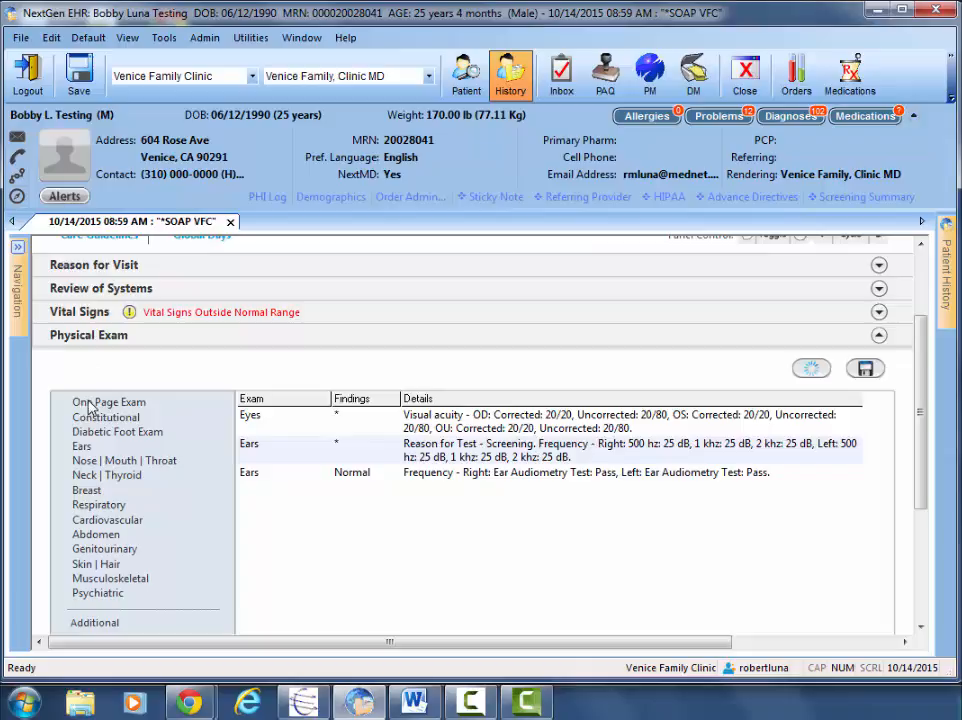
Step: Open the Pe General Exam form, close the Overall appearance picklist, and type stray text
left_click(108, 402)
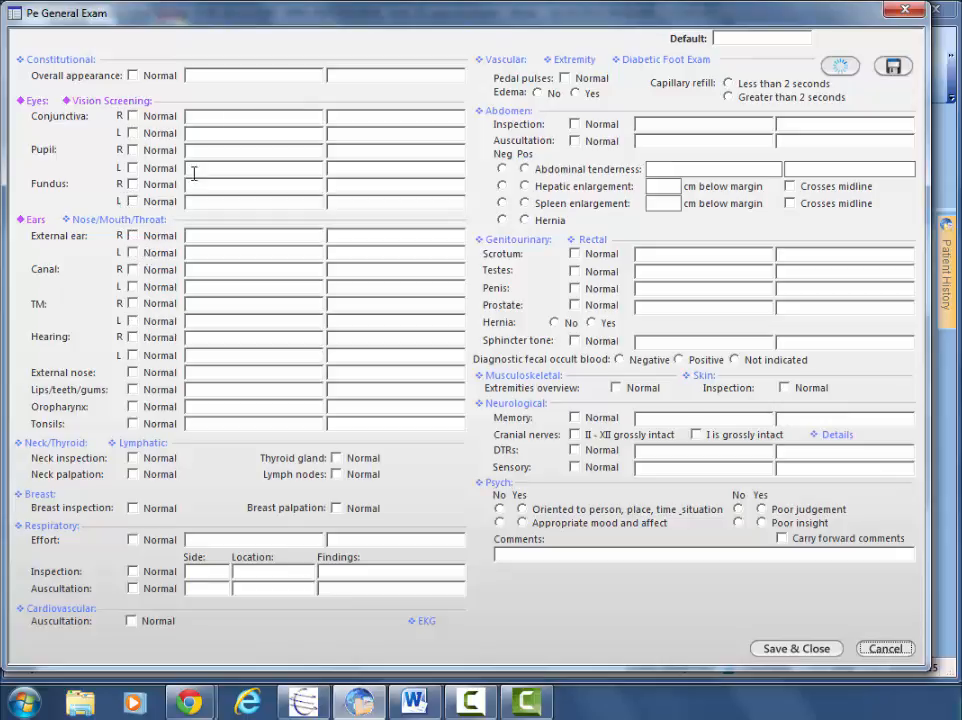
mouse_move(238, 80)
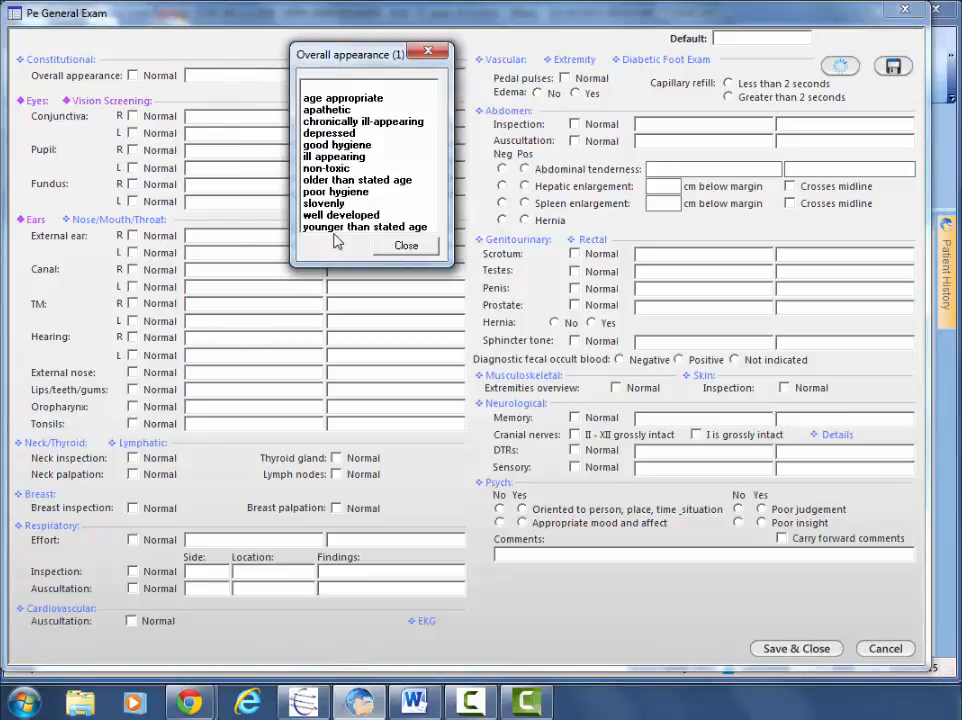
left_click(406, 246)
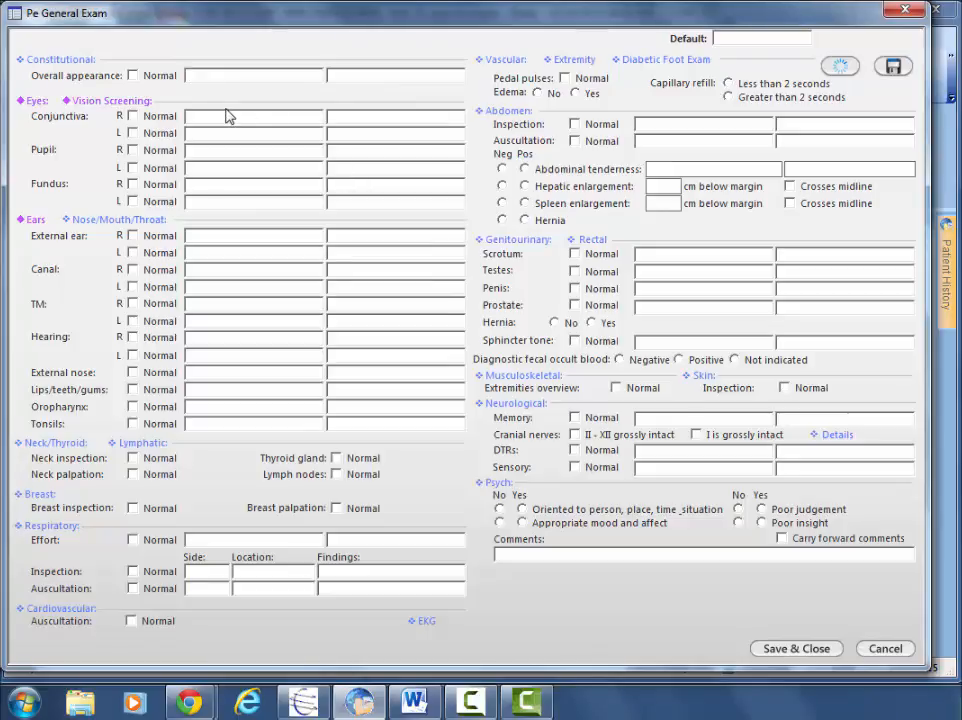
mouse_move(238, 89)
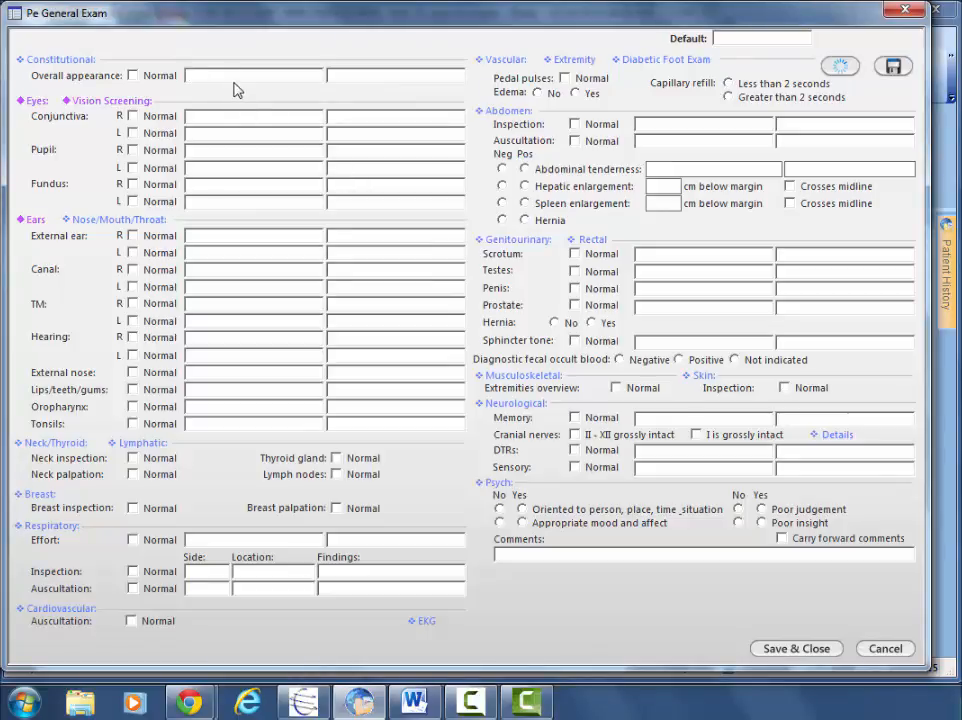
type("adfadafdf")
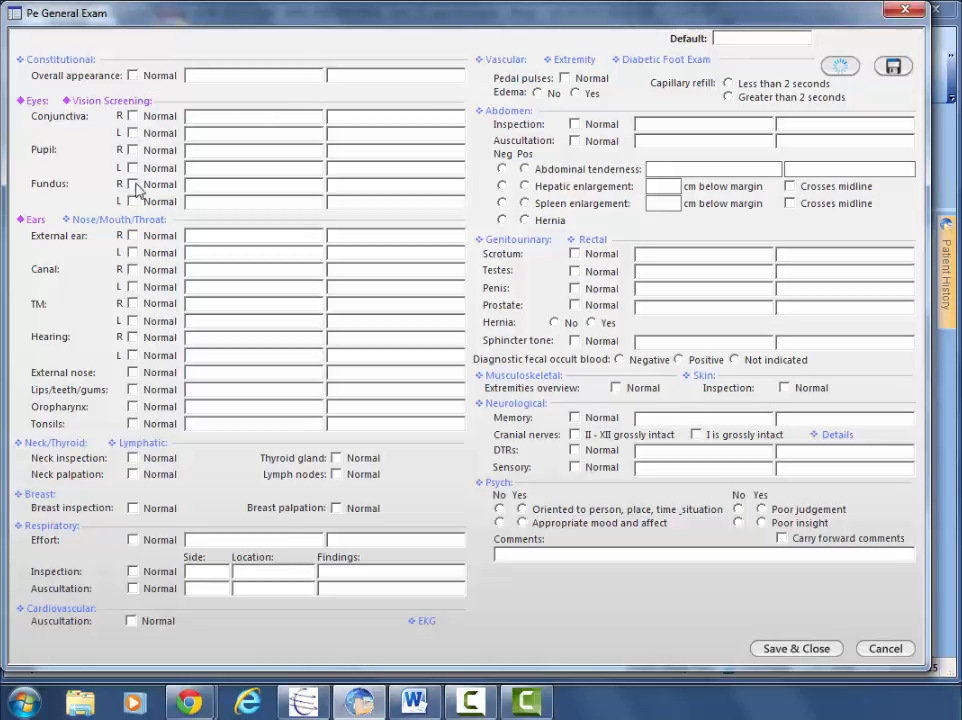
mouse_move(150, 565)
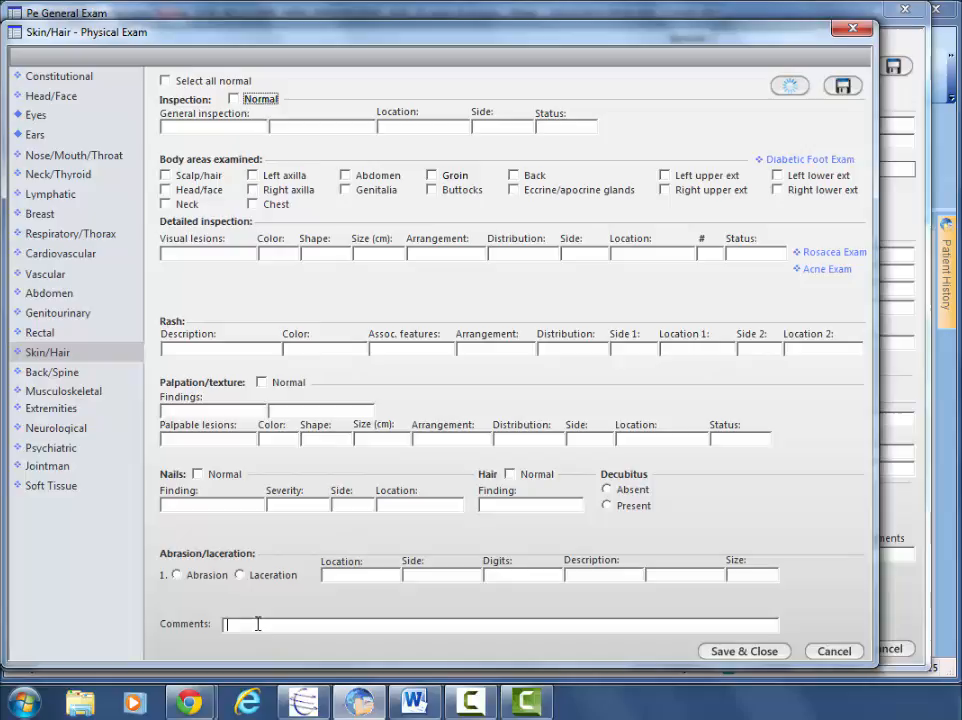
mouse_move(713, 629)
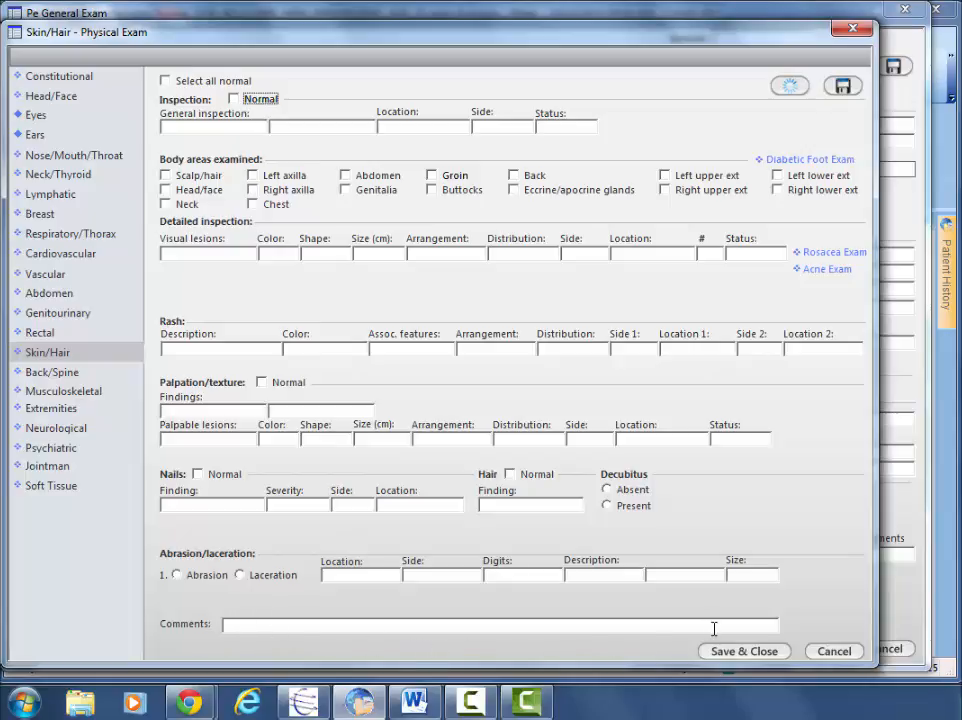
left_click(743, 651)
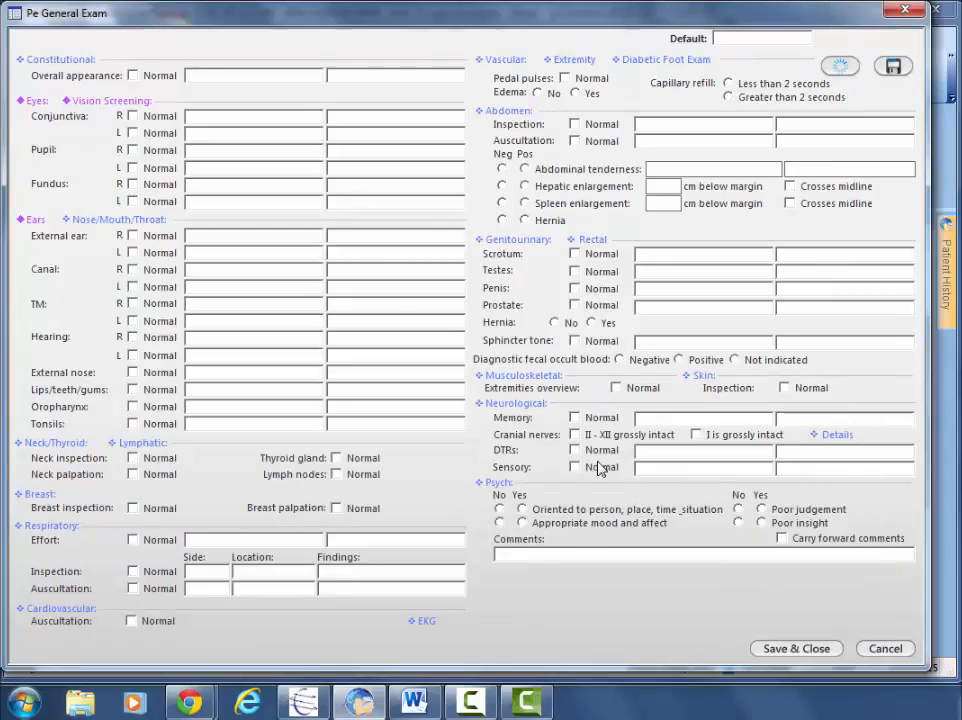
mouse_move(515, 385)
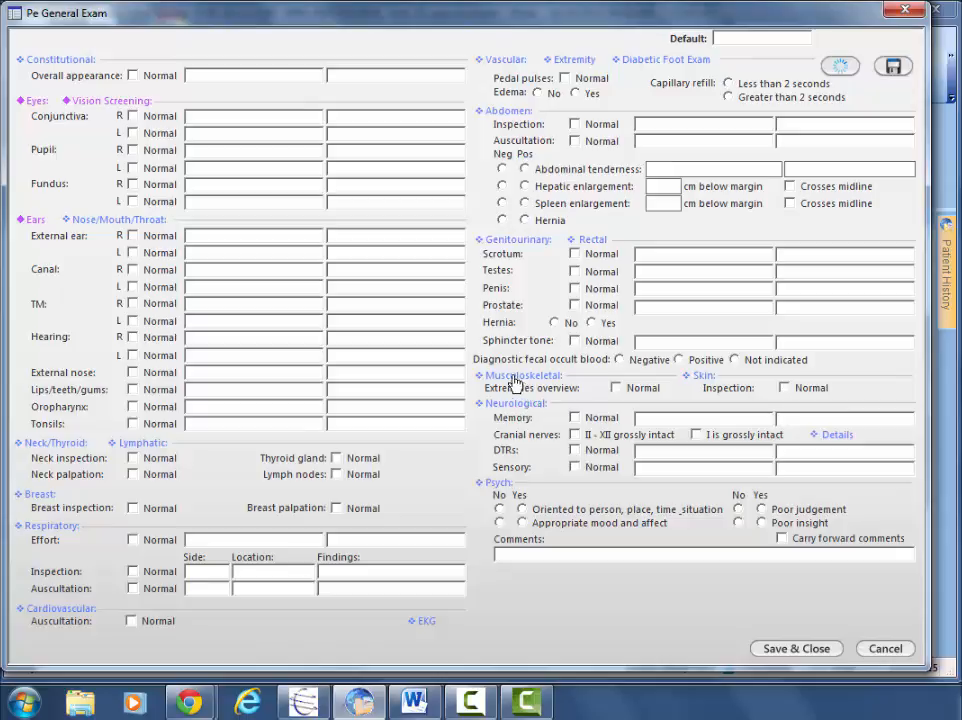
mouse_move(510, 383)
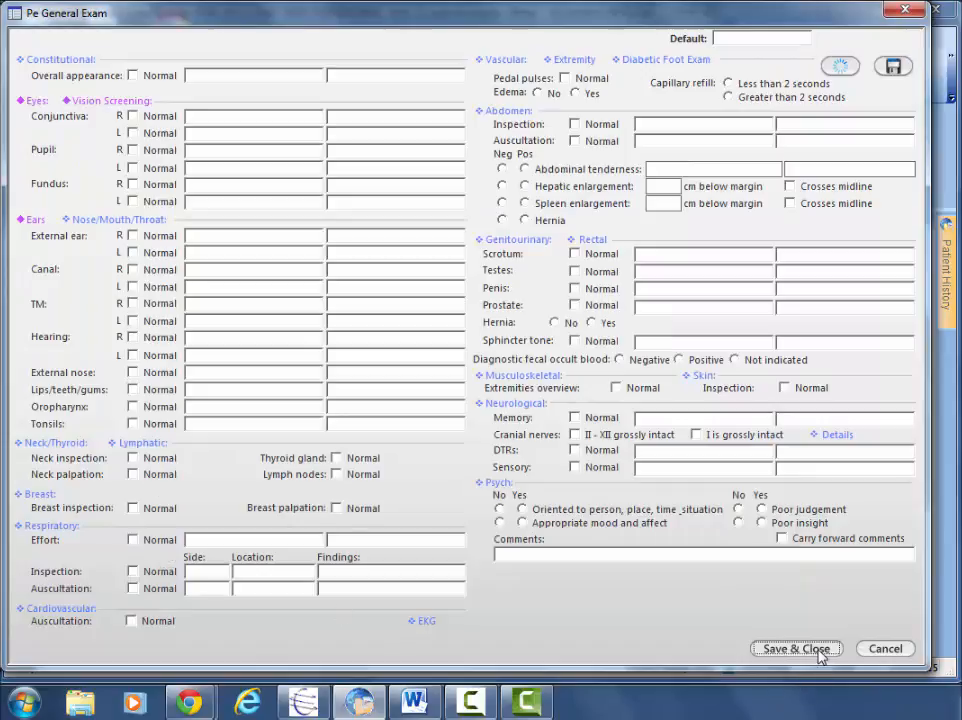
Step: Save and close the blank Pe General Exam form to return to the note
left_click(795, 648)
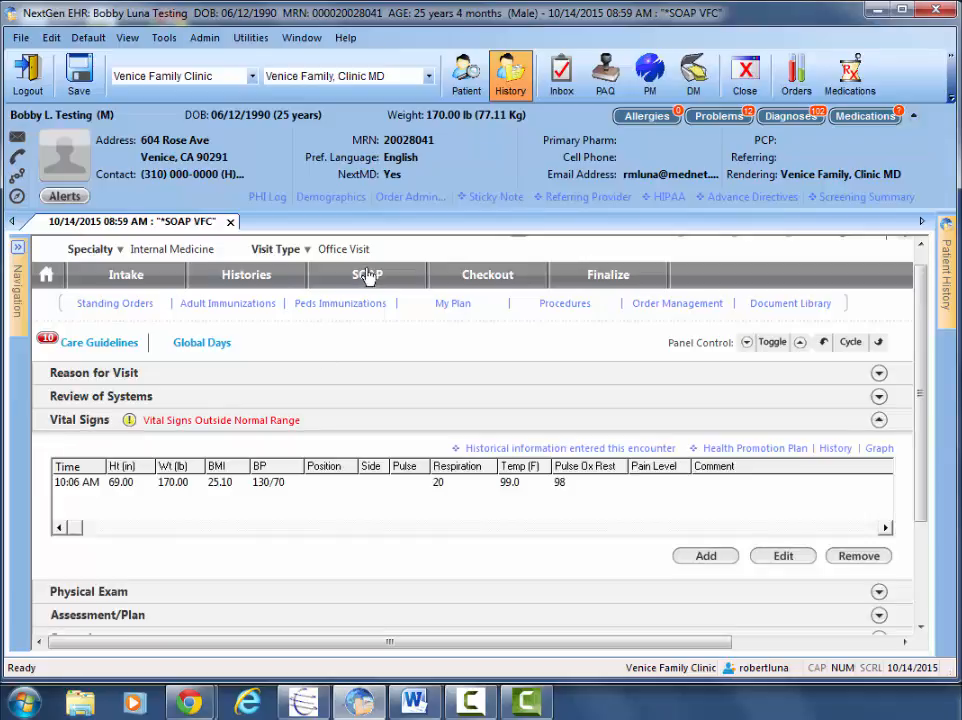
mouse_move(720, 585)
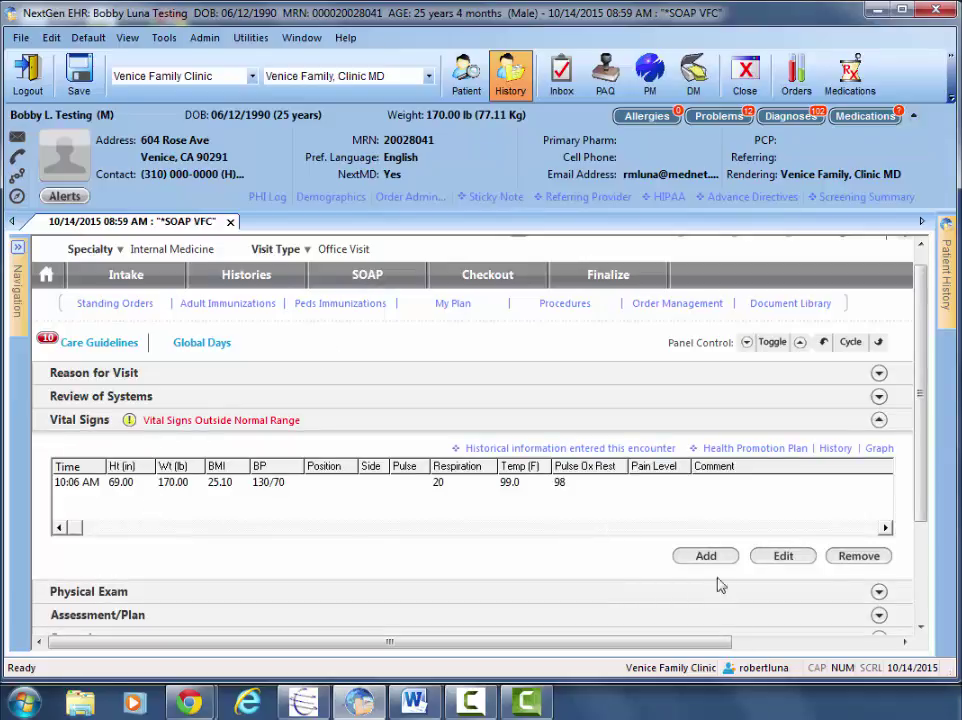
mouse_move(706, 557)
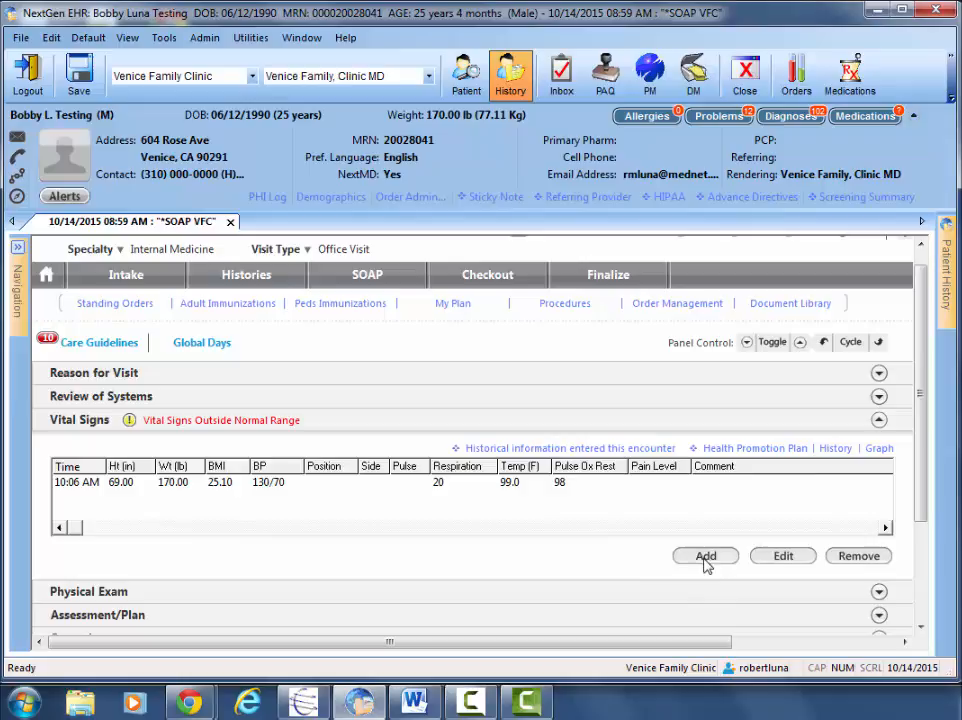
mouse_move(836, 448)
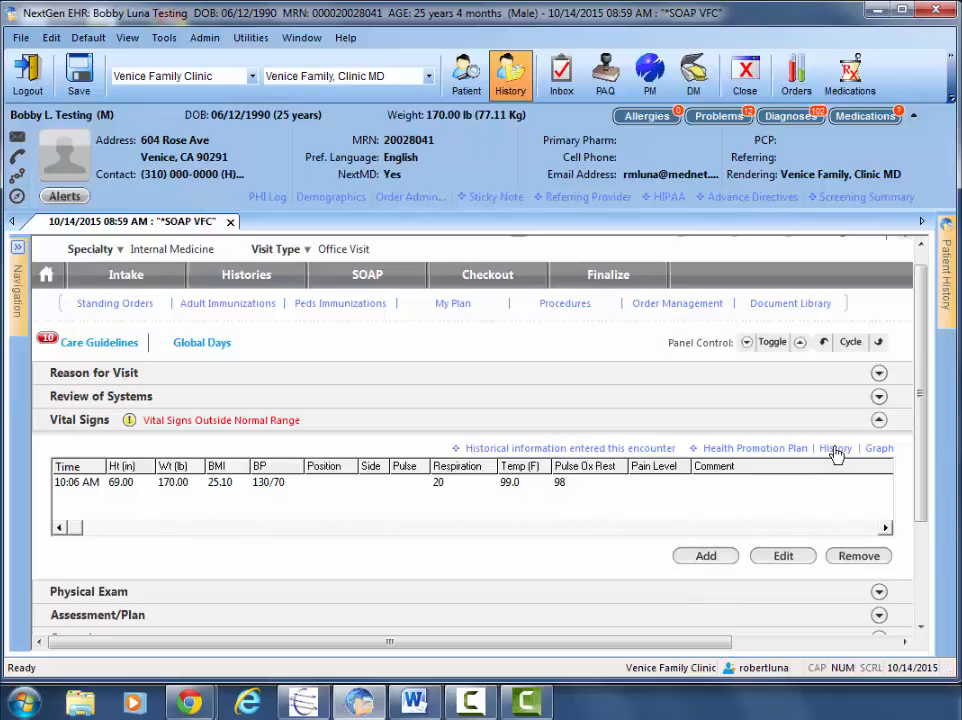
mouse_move(878, 455)
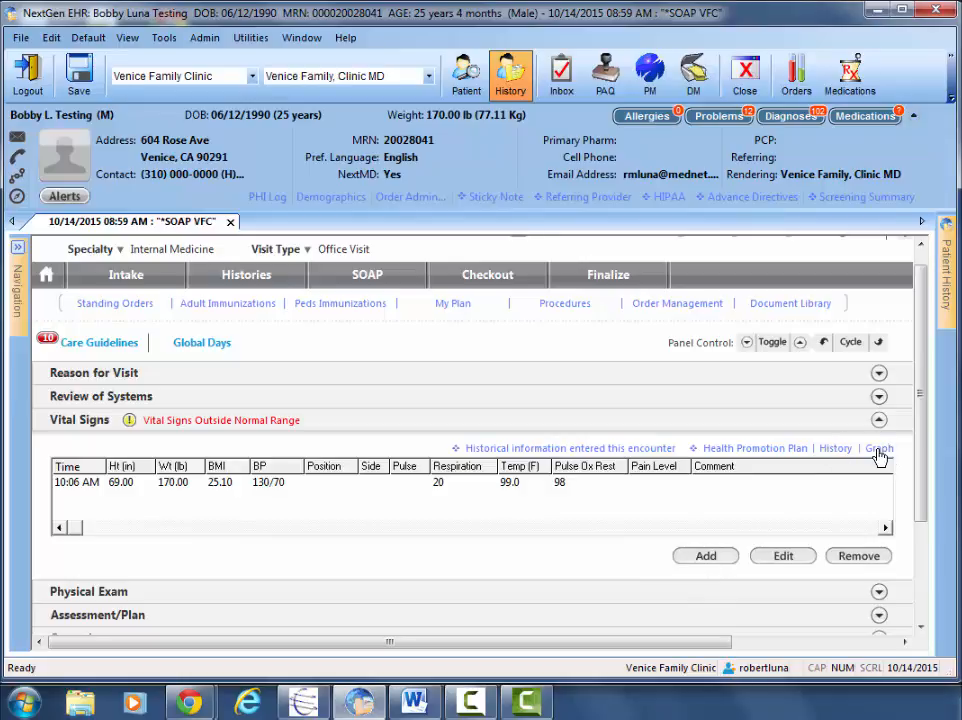
mouse_move(128, 492)
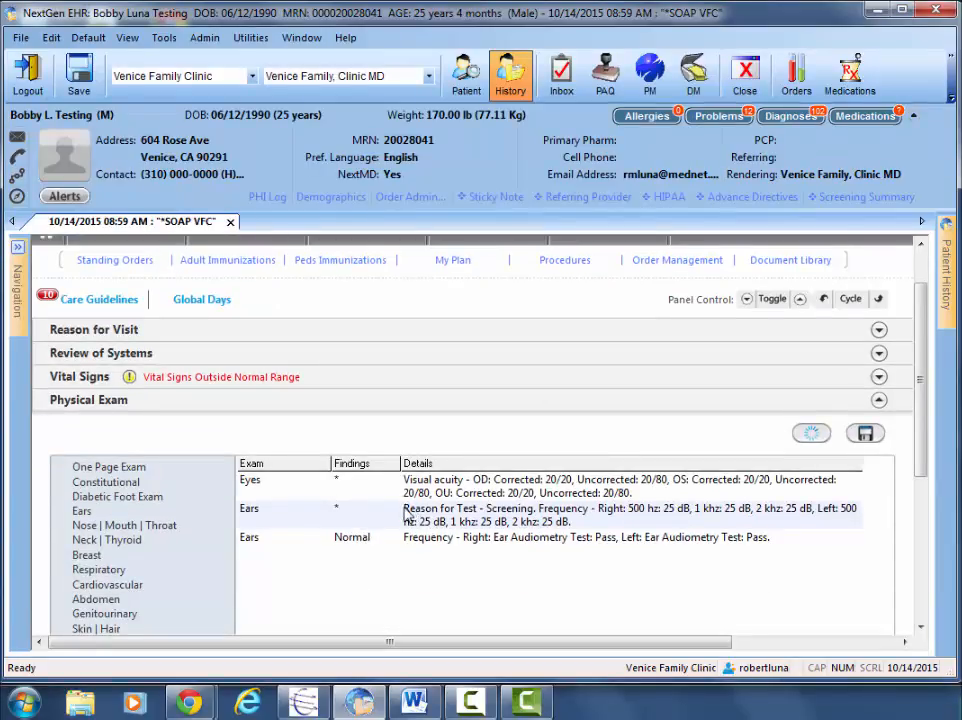
scroll("down", 3)
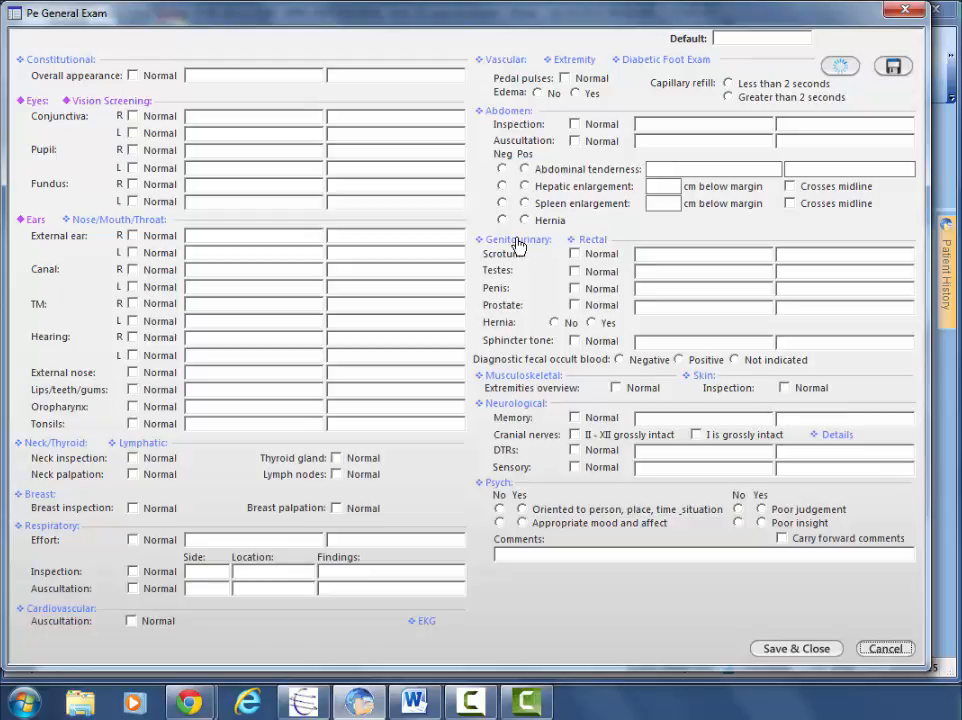
mouse_move(789, 650)
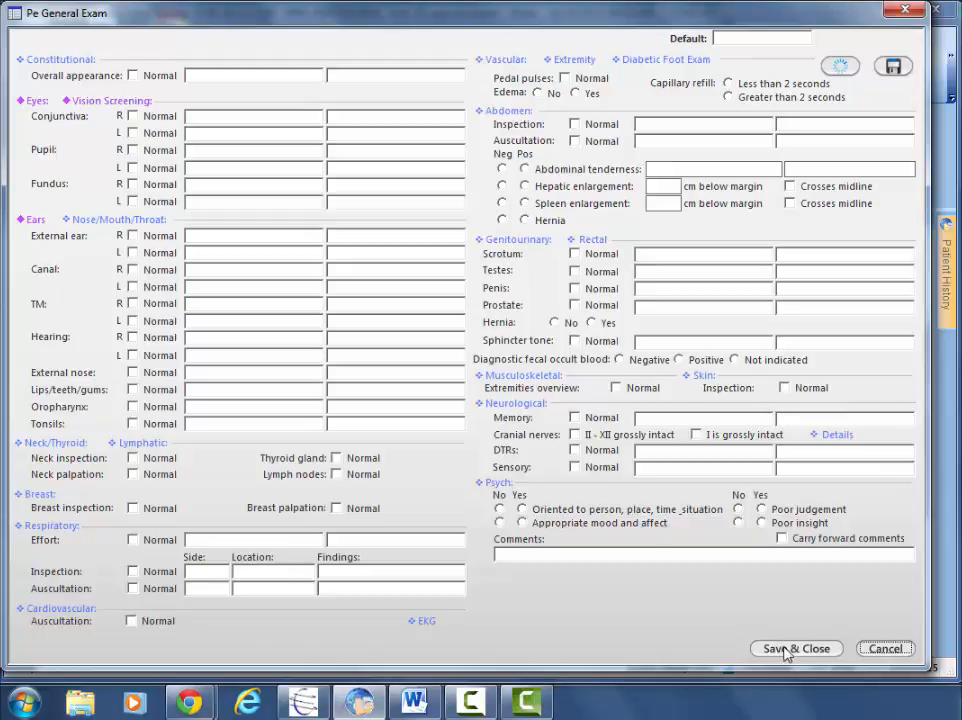
left_click(795, 648)
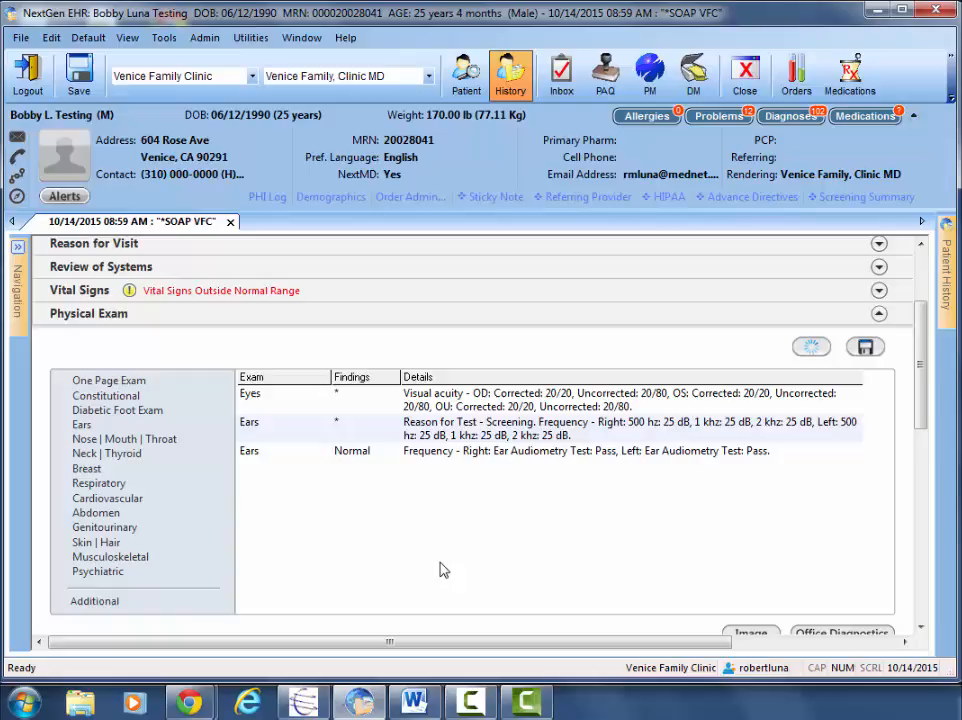